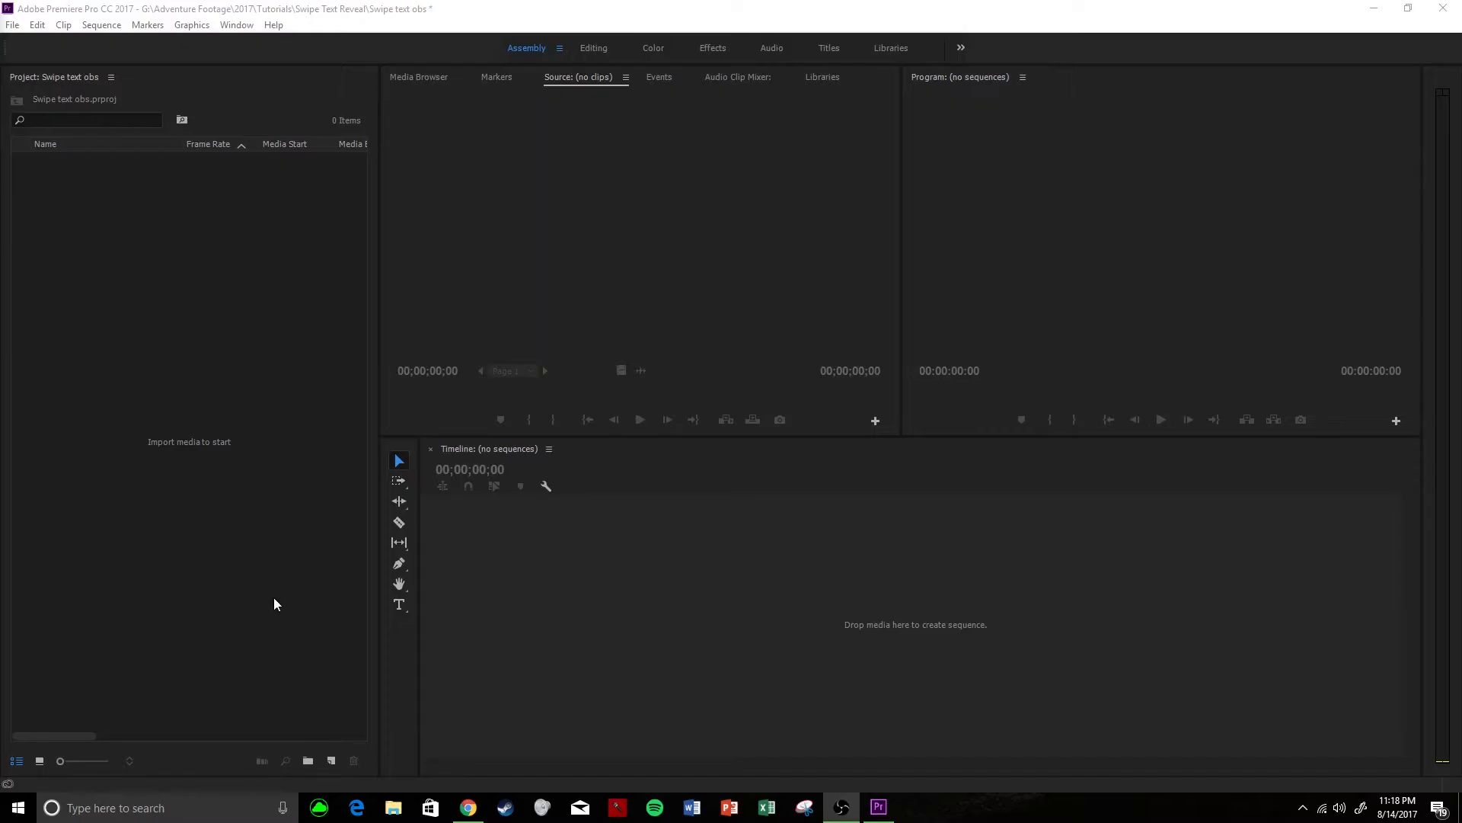
# Switch to the Titles workspace to begin a new 1920×1080 legacy title.
pyautogui.click(827, 47)
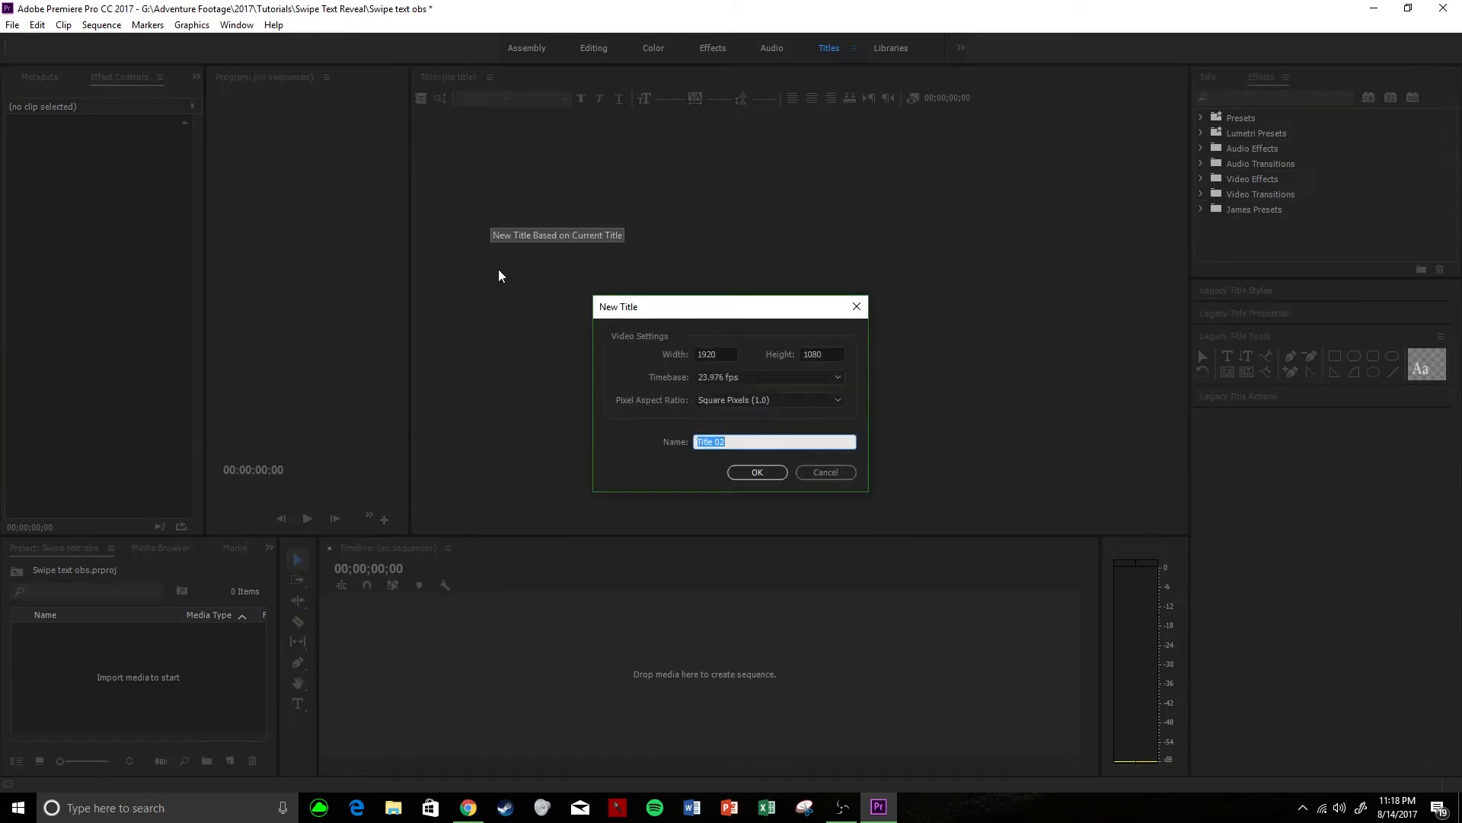
# Create the 'reveal' title containing large centred 'Reveal BOOM' text and finish editing.
pyautogui.click(756, 472)
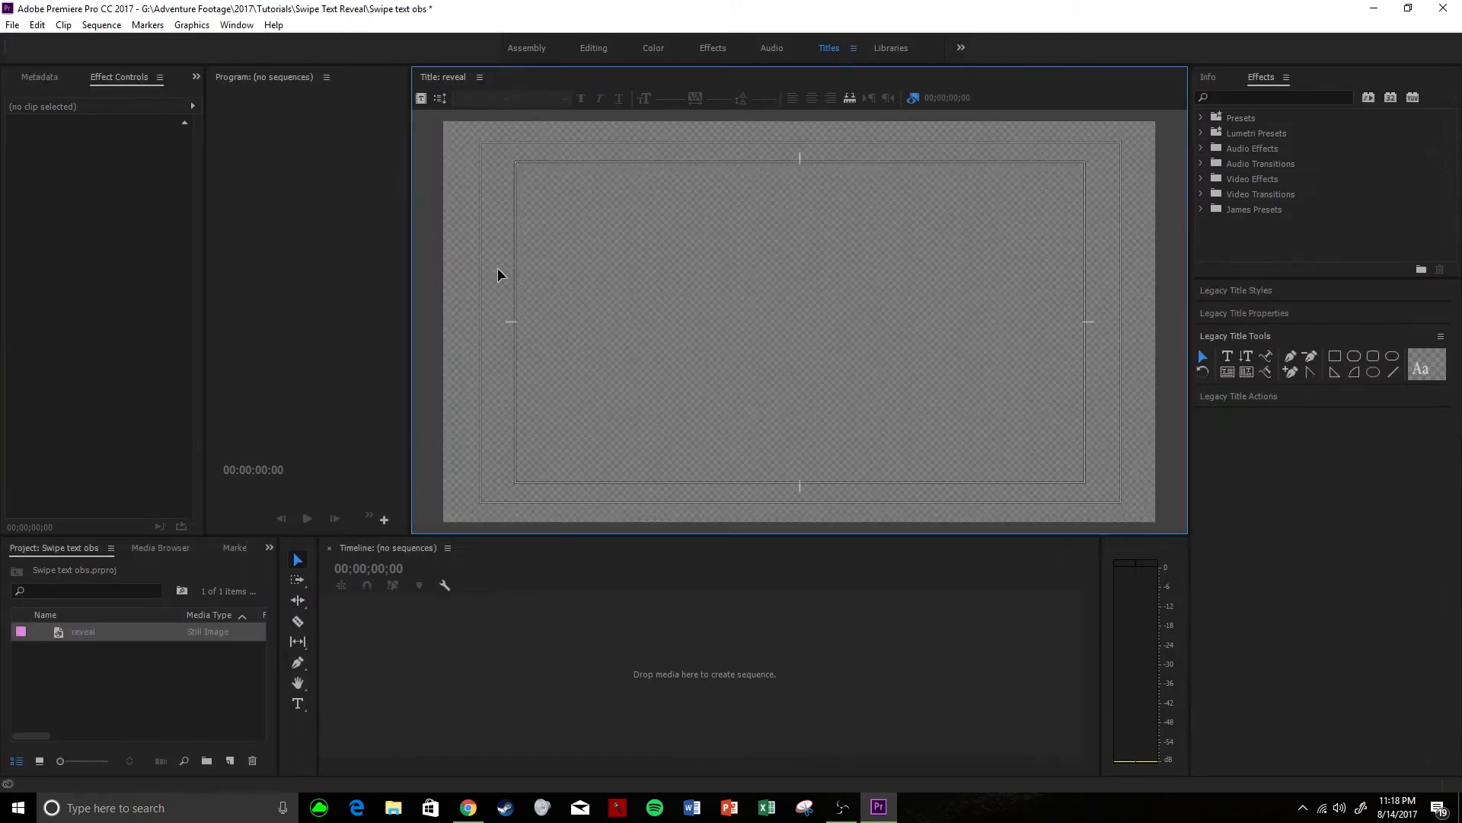
pyautogui.moveTo(512, 222)
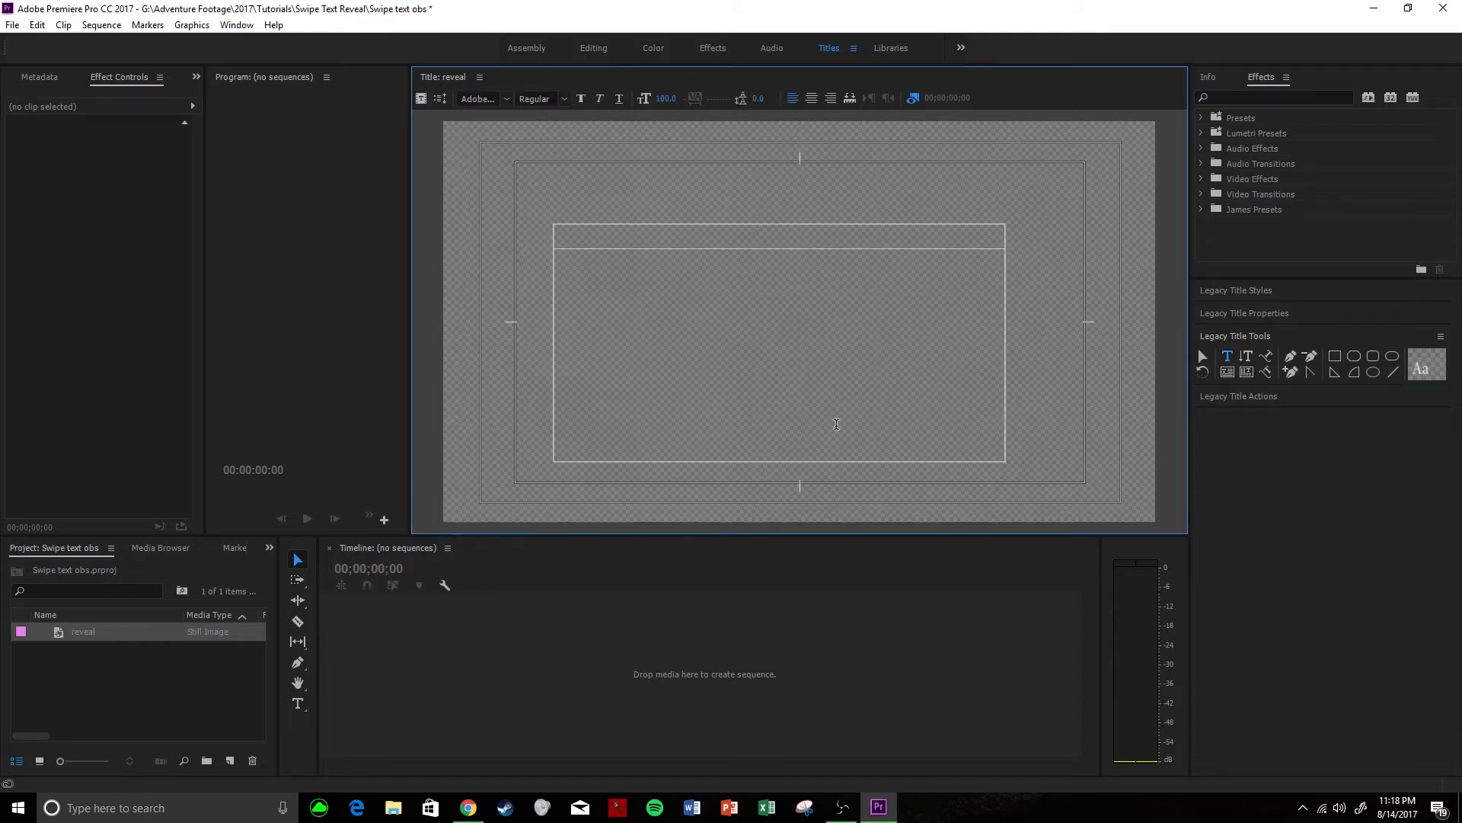
pyautogui.write('REveal')
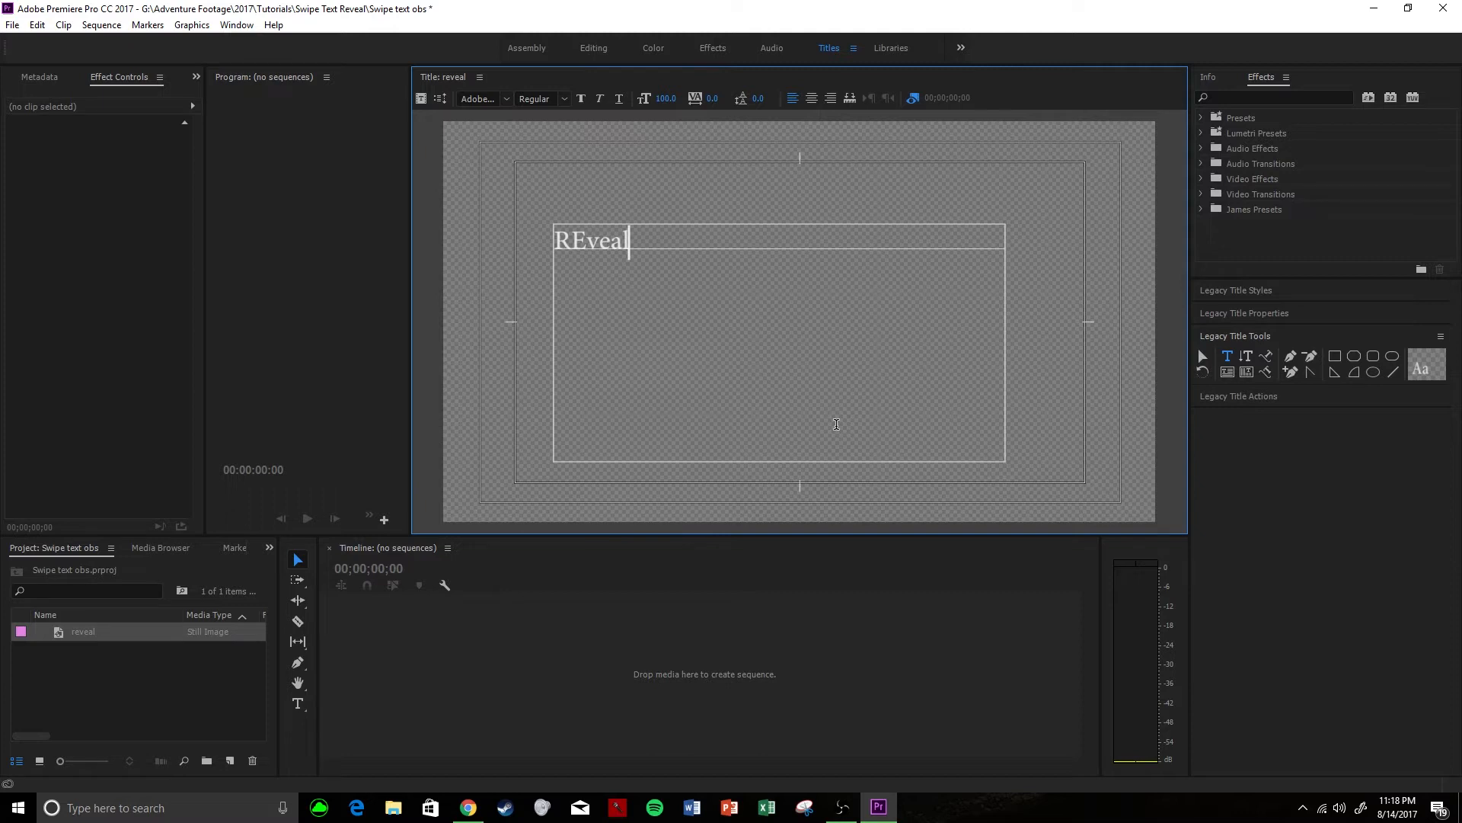
pyautogui.write('BOOM')
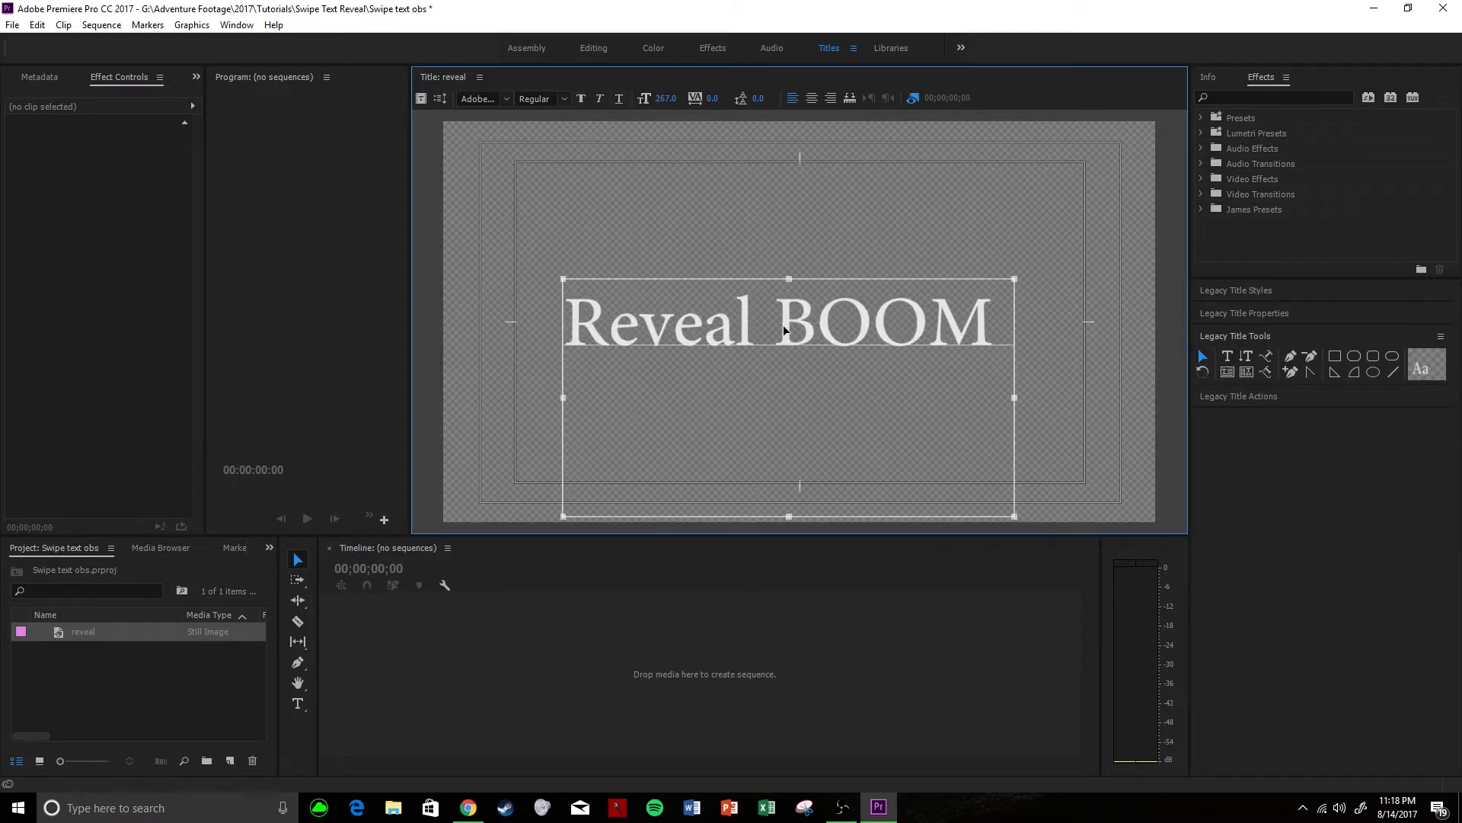
pyautogui.click(526, 47)
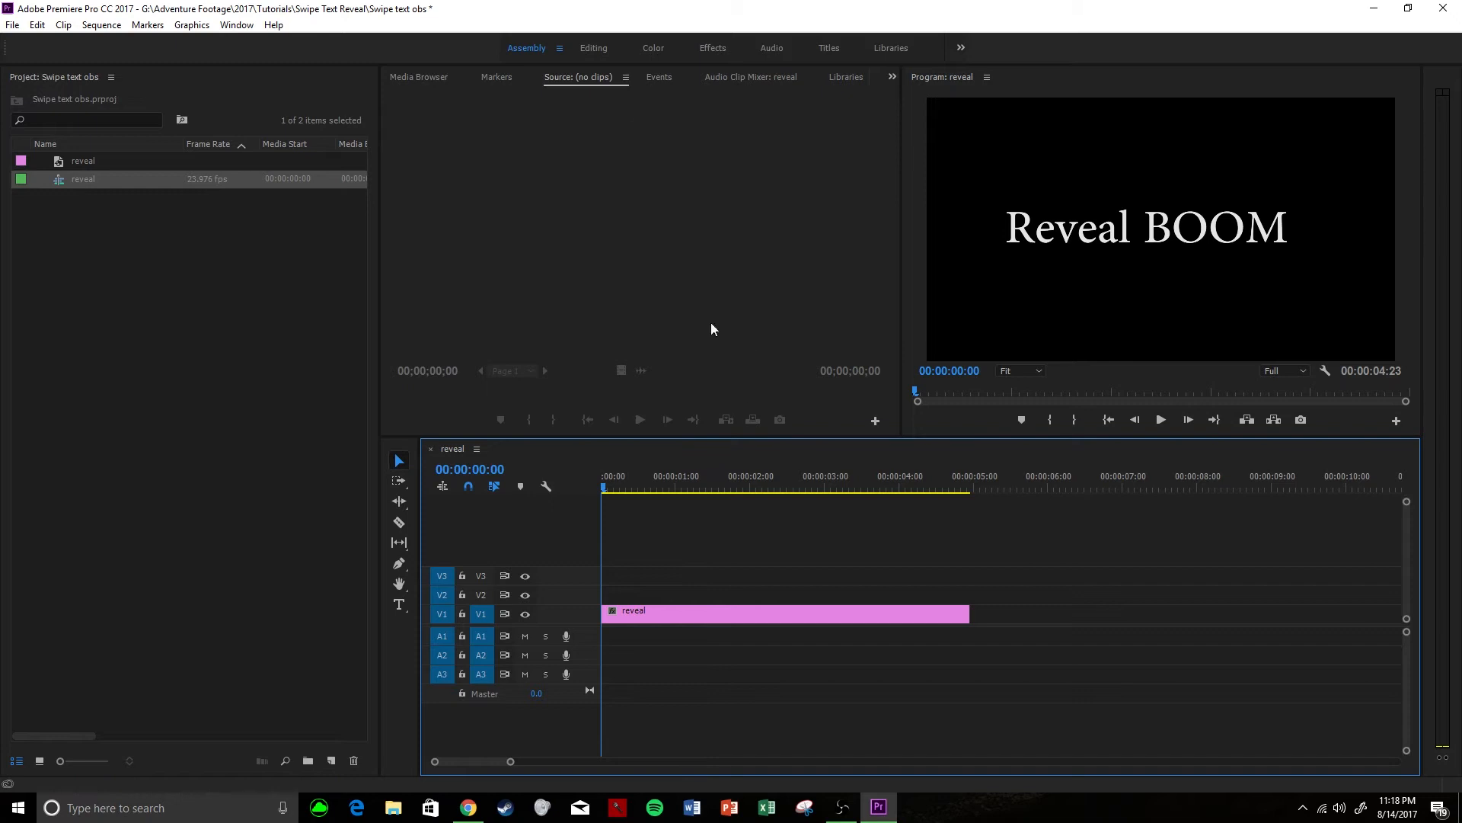
# In the Editing workspace, select the reveal clip and expand its Opacity properties.
pyautogui.click(593, 47)
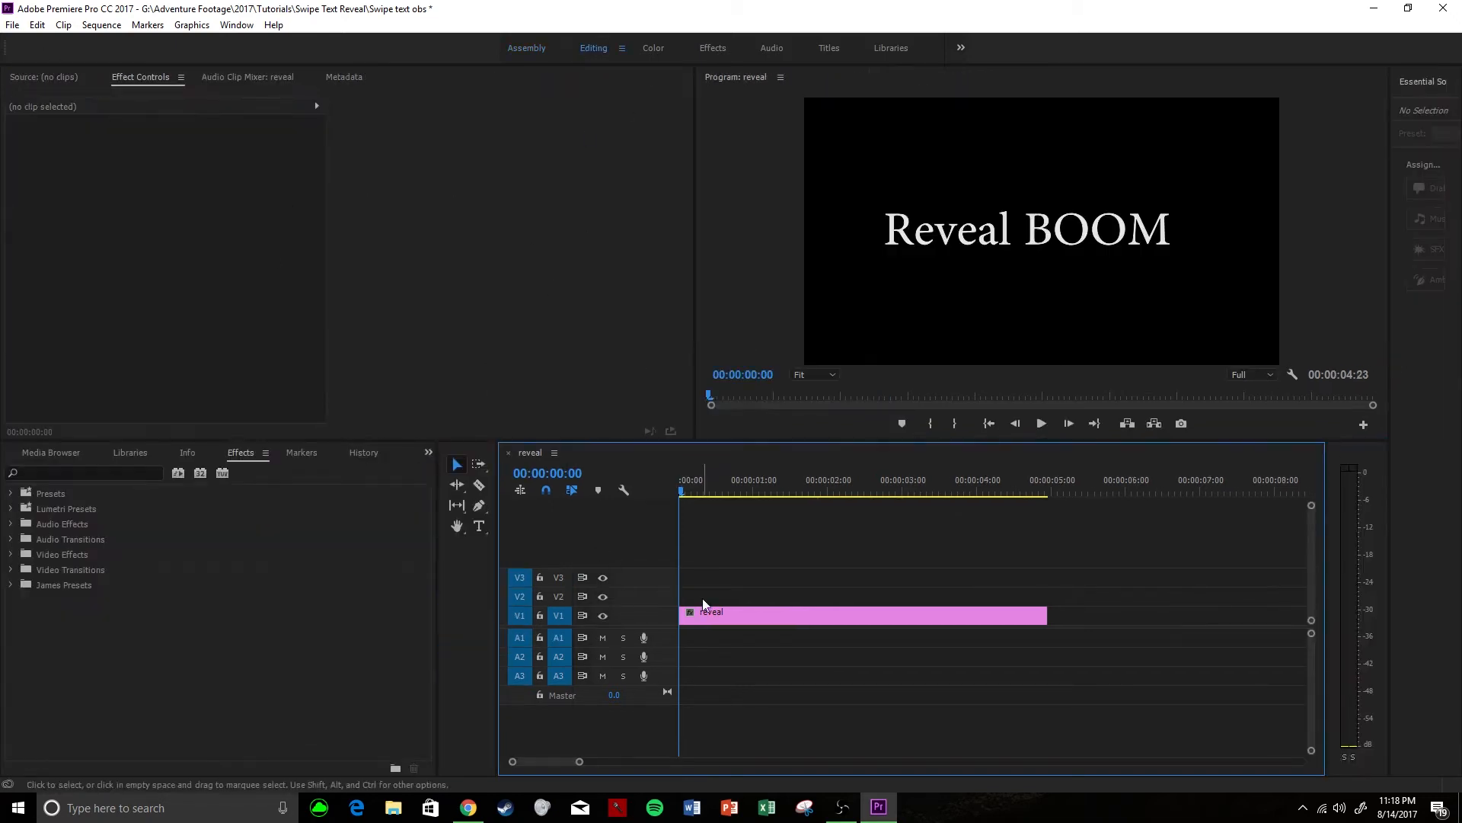
pyautogui.click(839, 614)
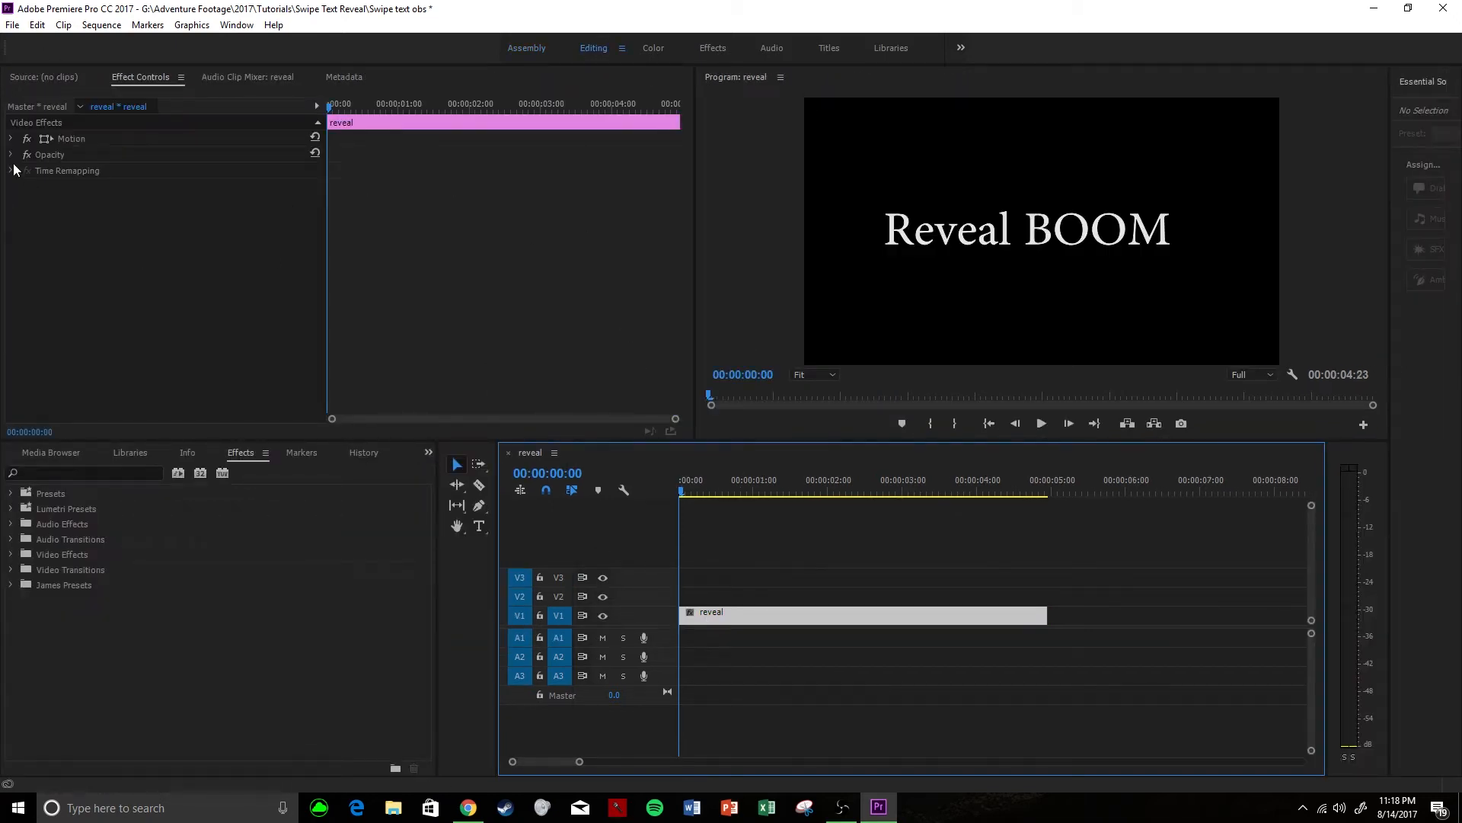
pyautogui.click(10, 154)
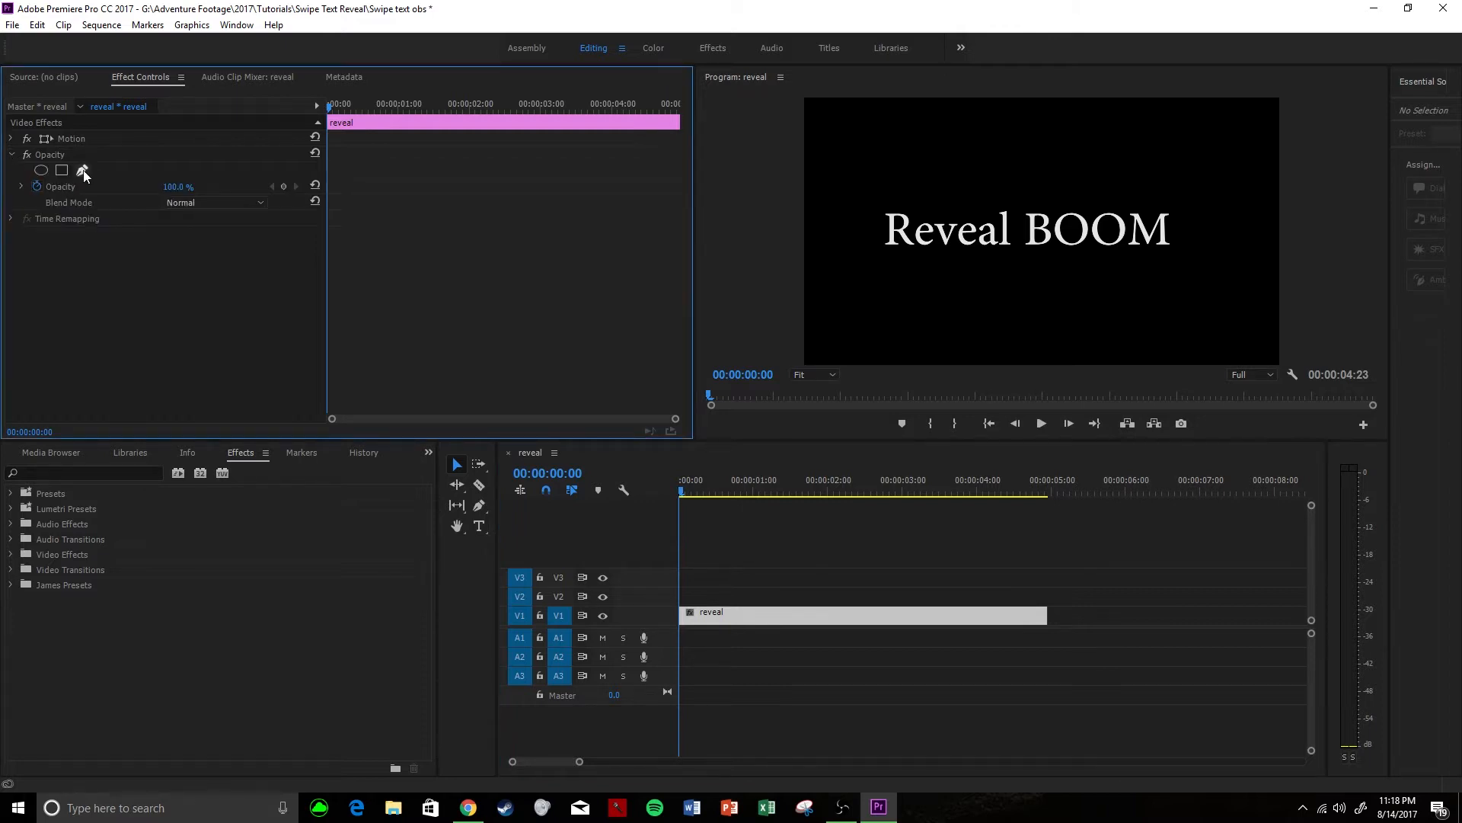
pyautogui.moveTo(61, 170)
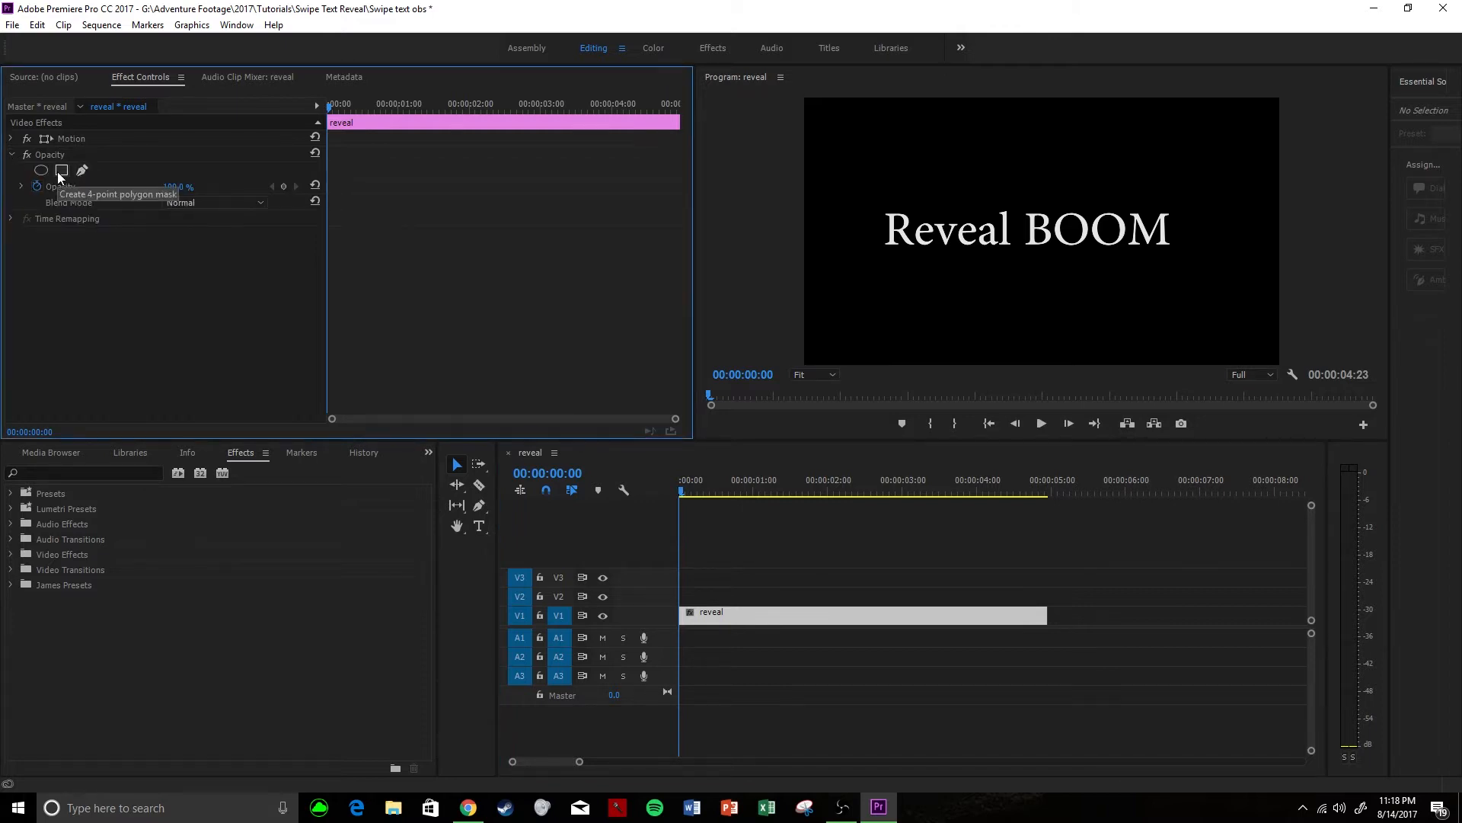
# Add a 4-point polygon opacity mask shaped as a thin strip at the left edge.
pyautogui.click(62, 170)
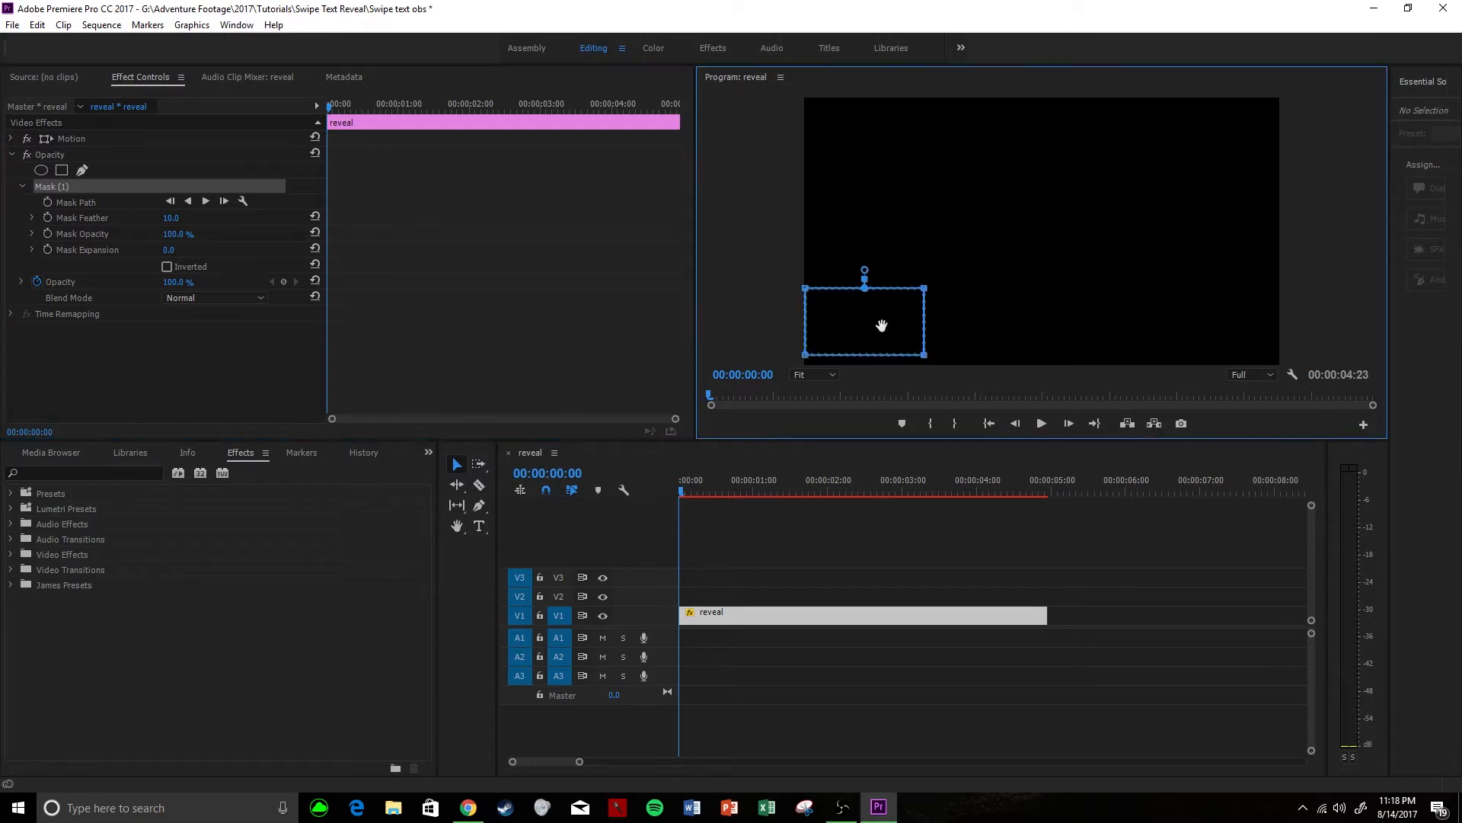
pyautogui.moveTo(828, 297)
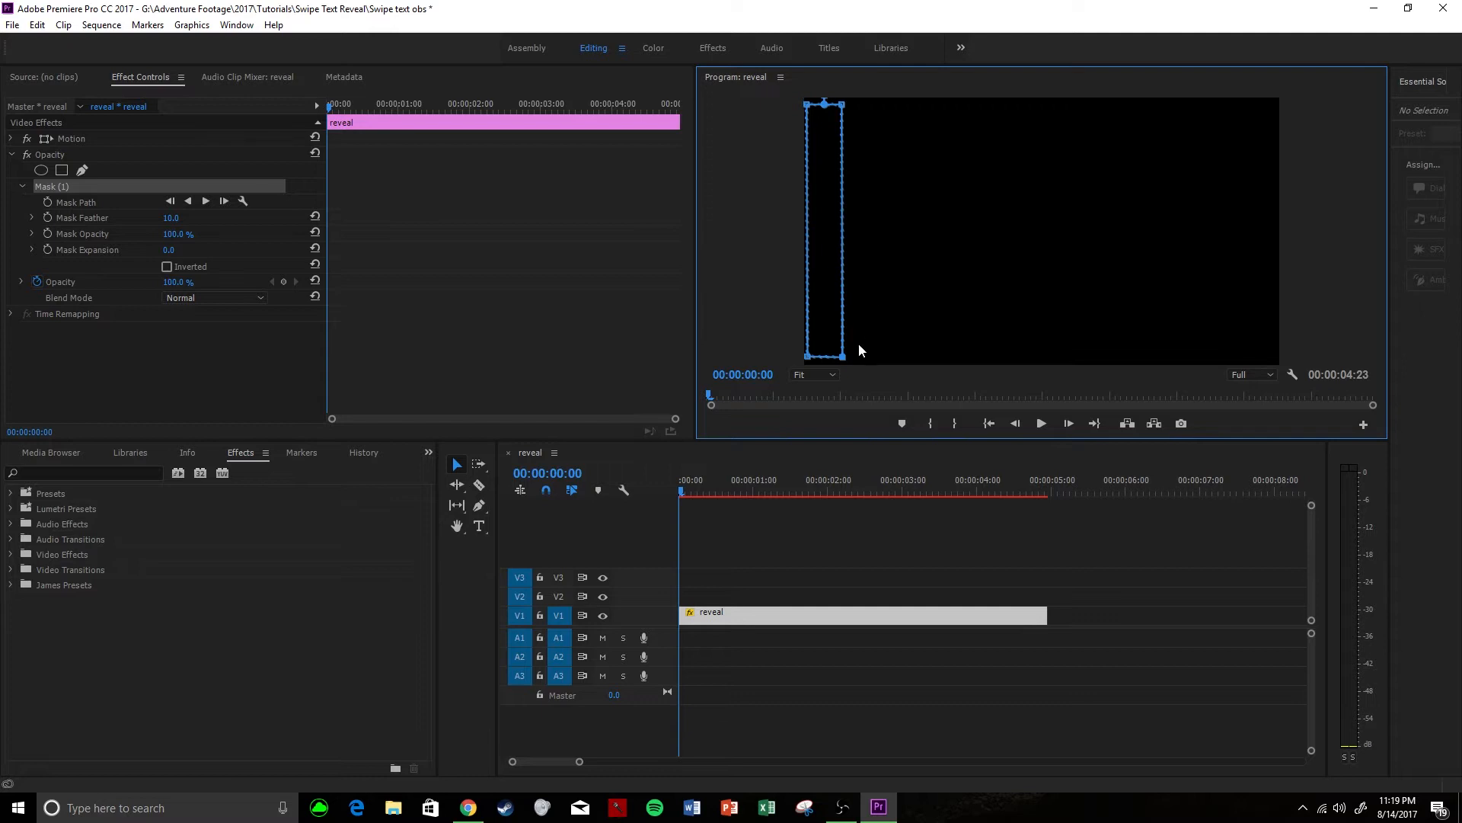
pyautogui.moveTo(211, 236)
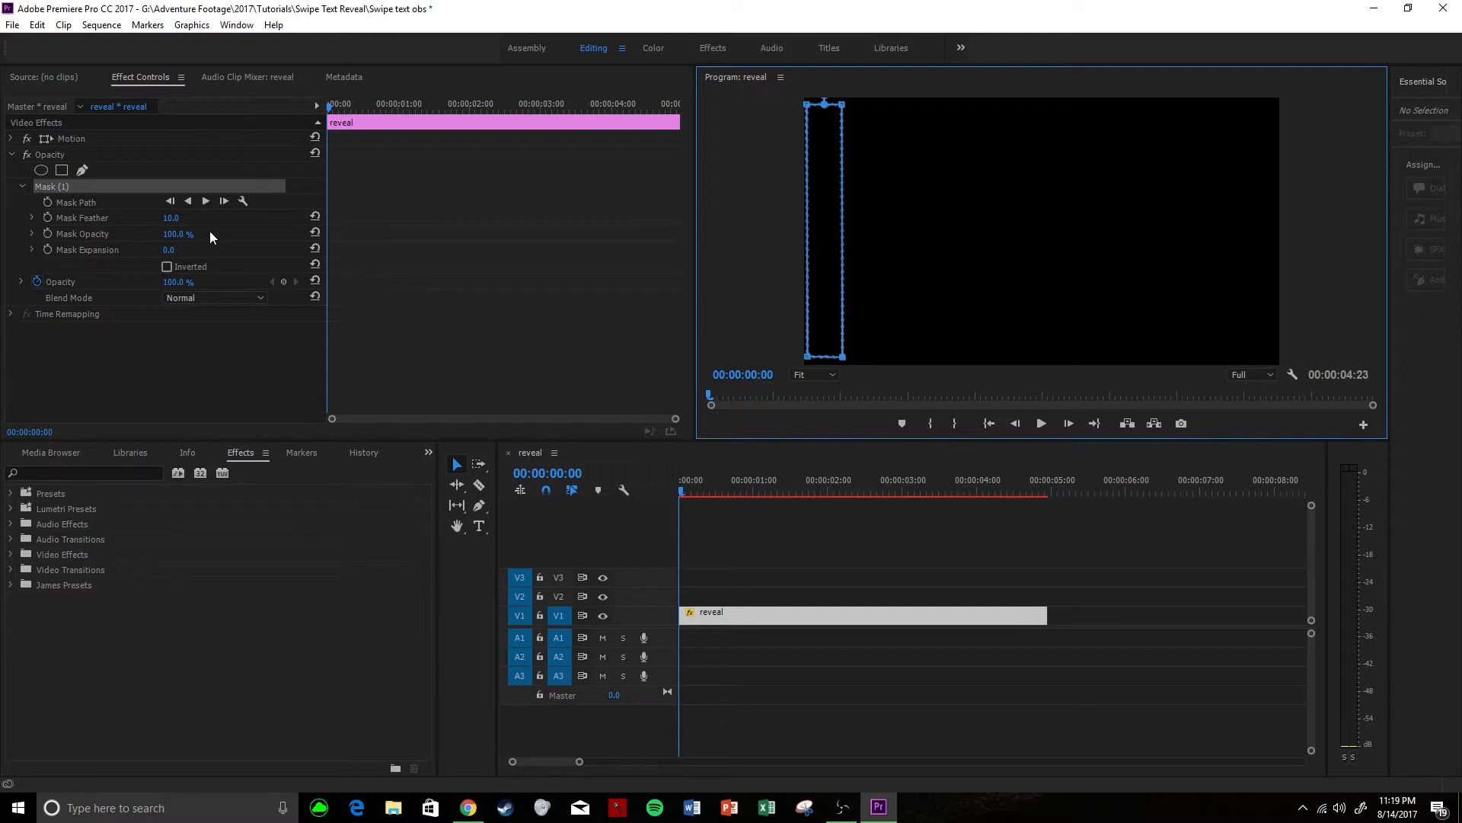
# Keyframe the Mask Path at 0:00 and widen it at 3:00 to uncover the whole text.
pyautogui.click(47, 203)
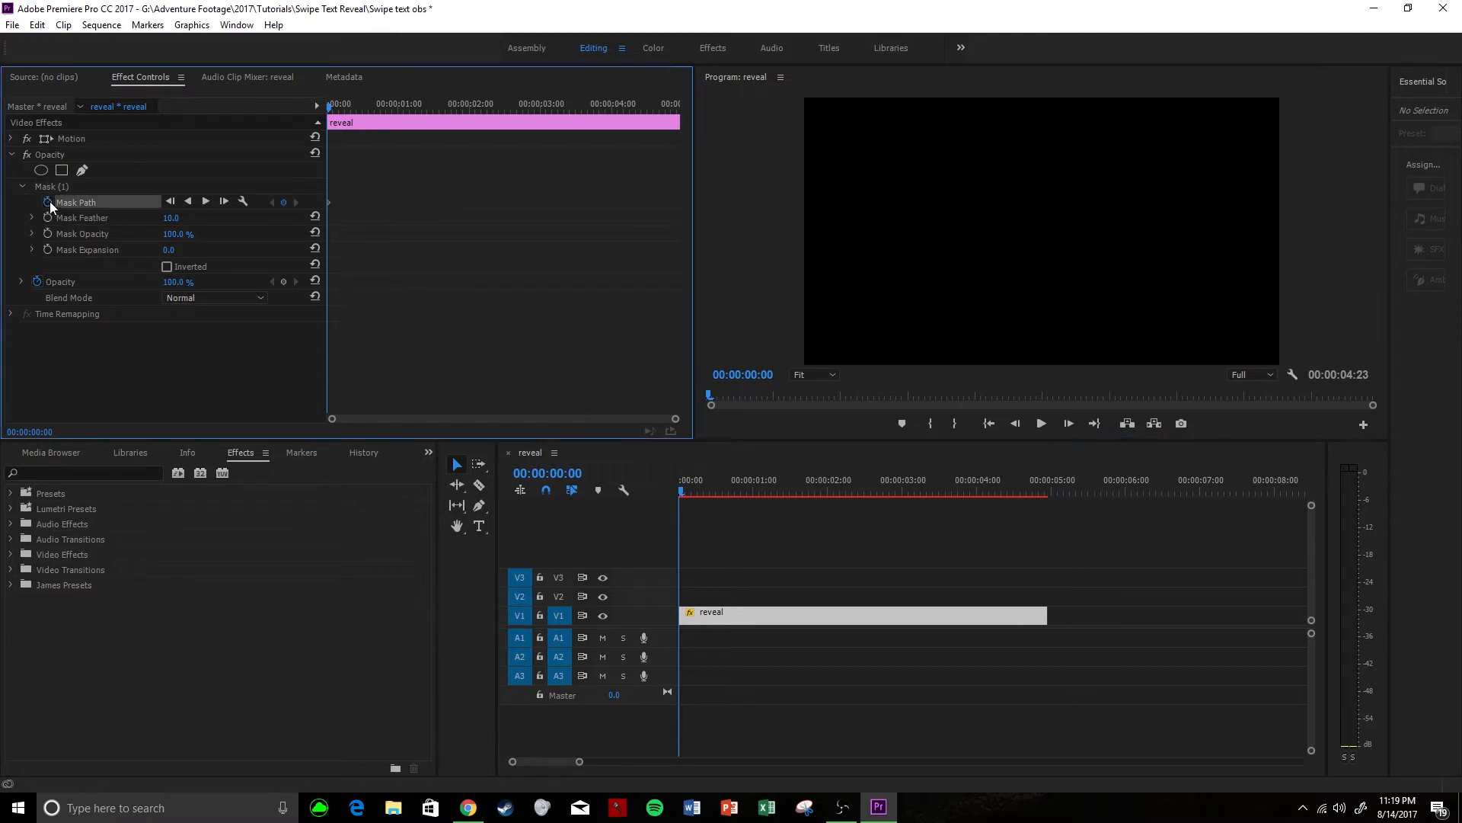
pyautogui.click(681, 491)
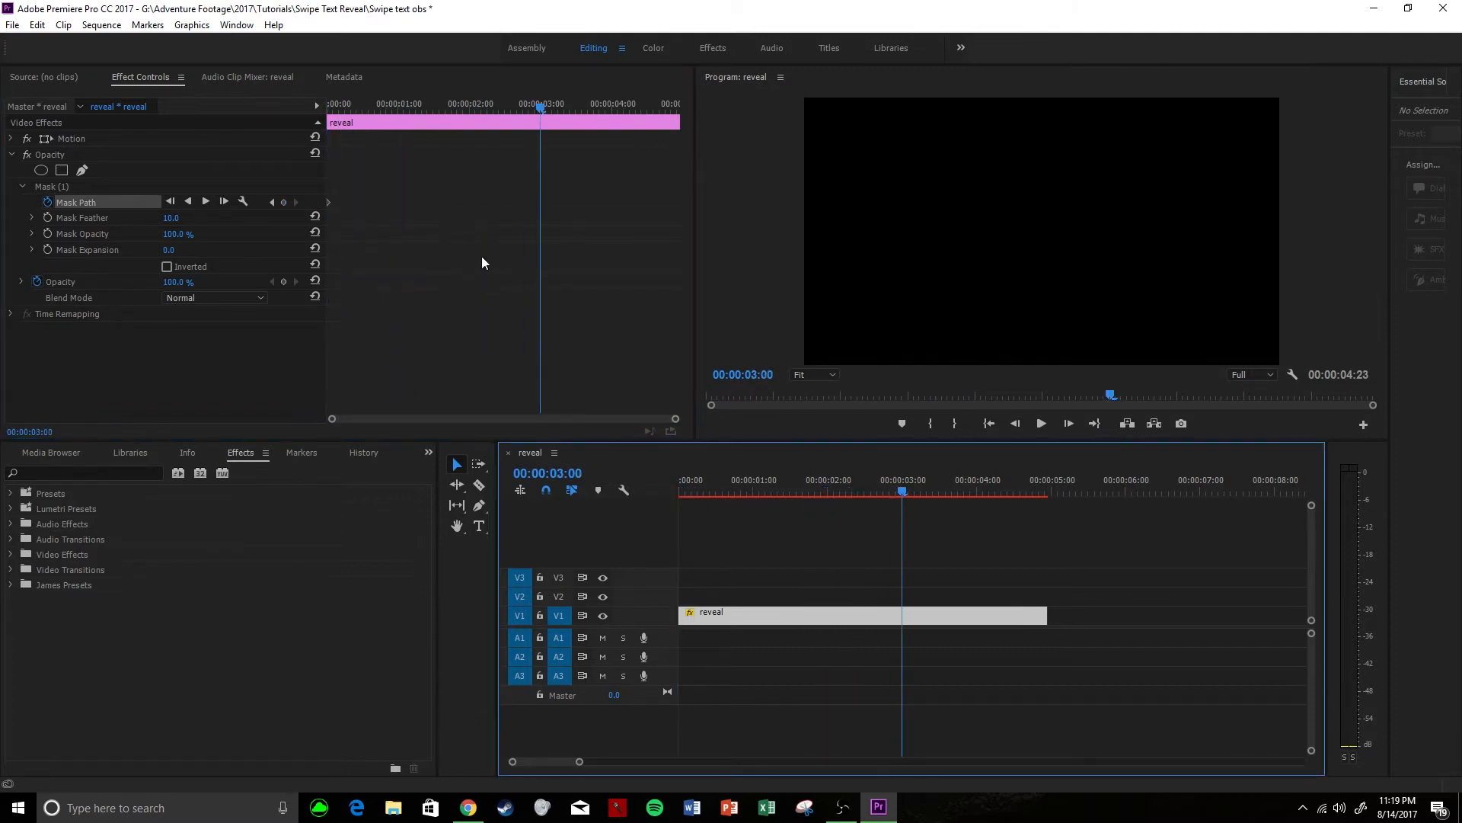
pyautogui.click(49, 186)
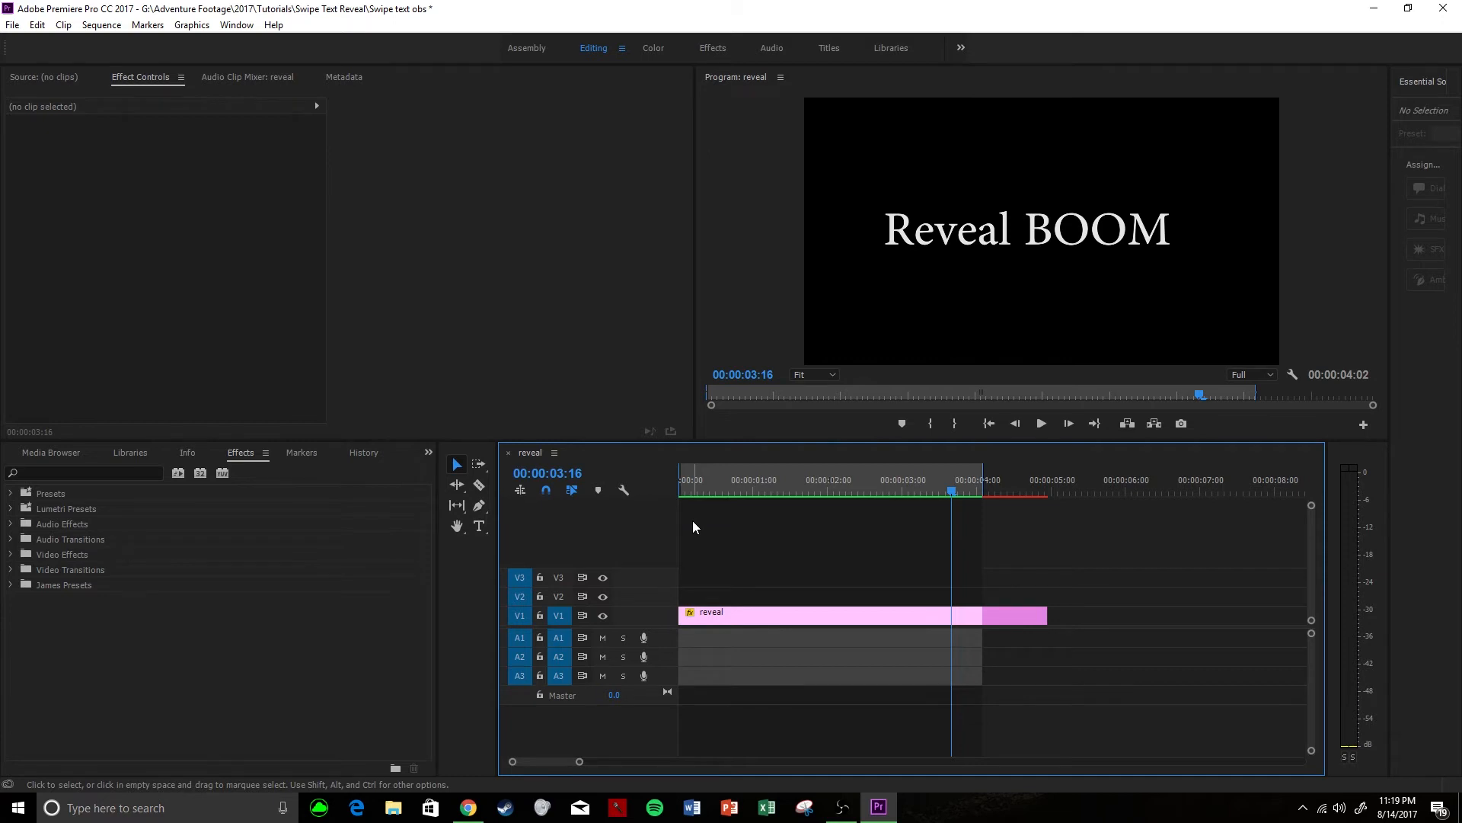
# Raise Mask Feather to 87 and preview the partial reveal around one second.
pyautogui.click(811, 612)
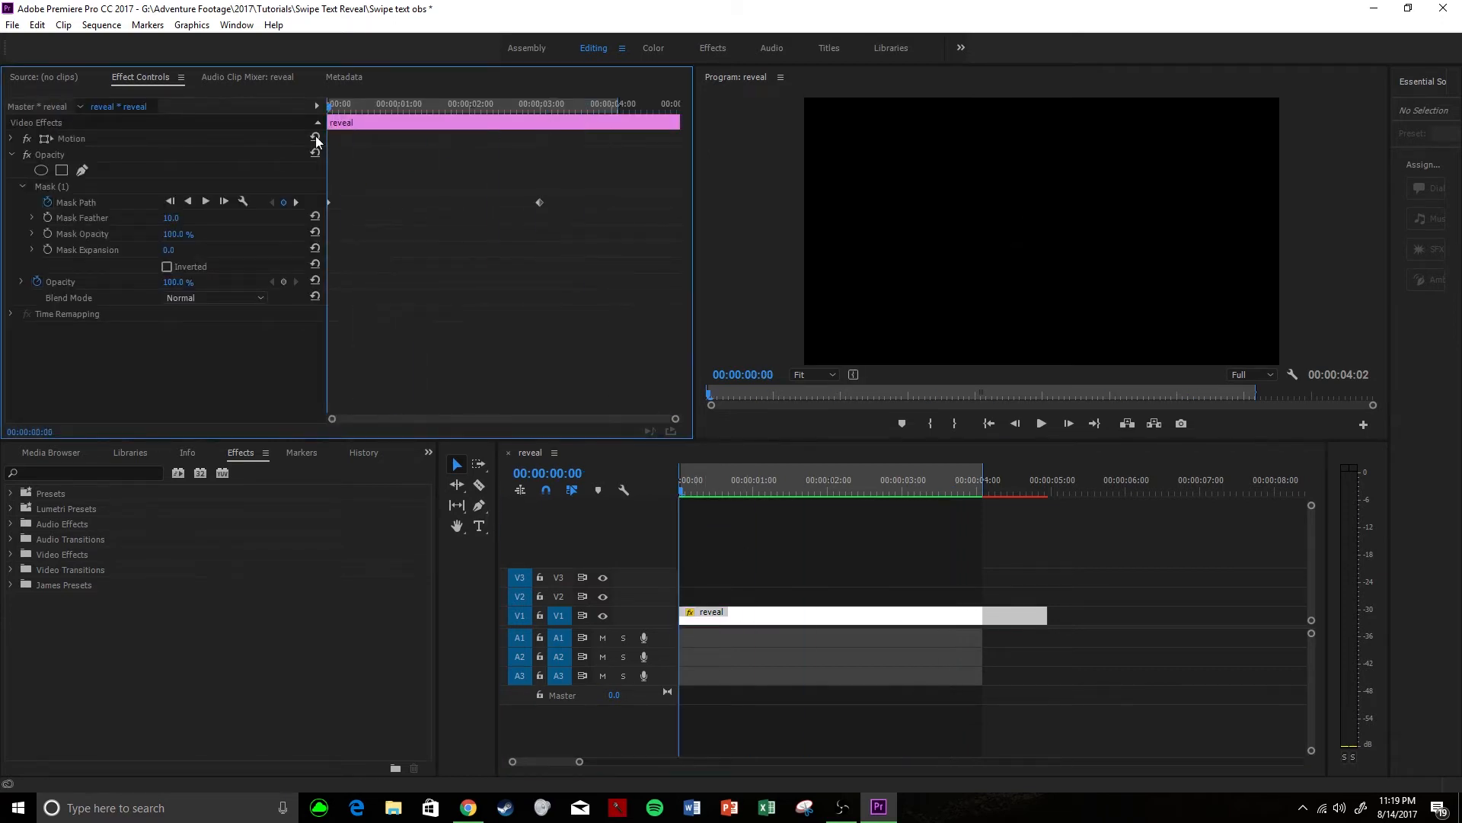
pyautogui.moveTo(287, 143)
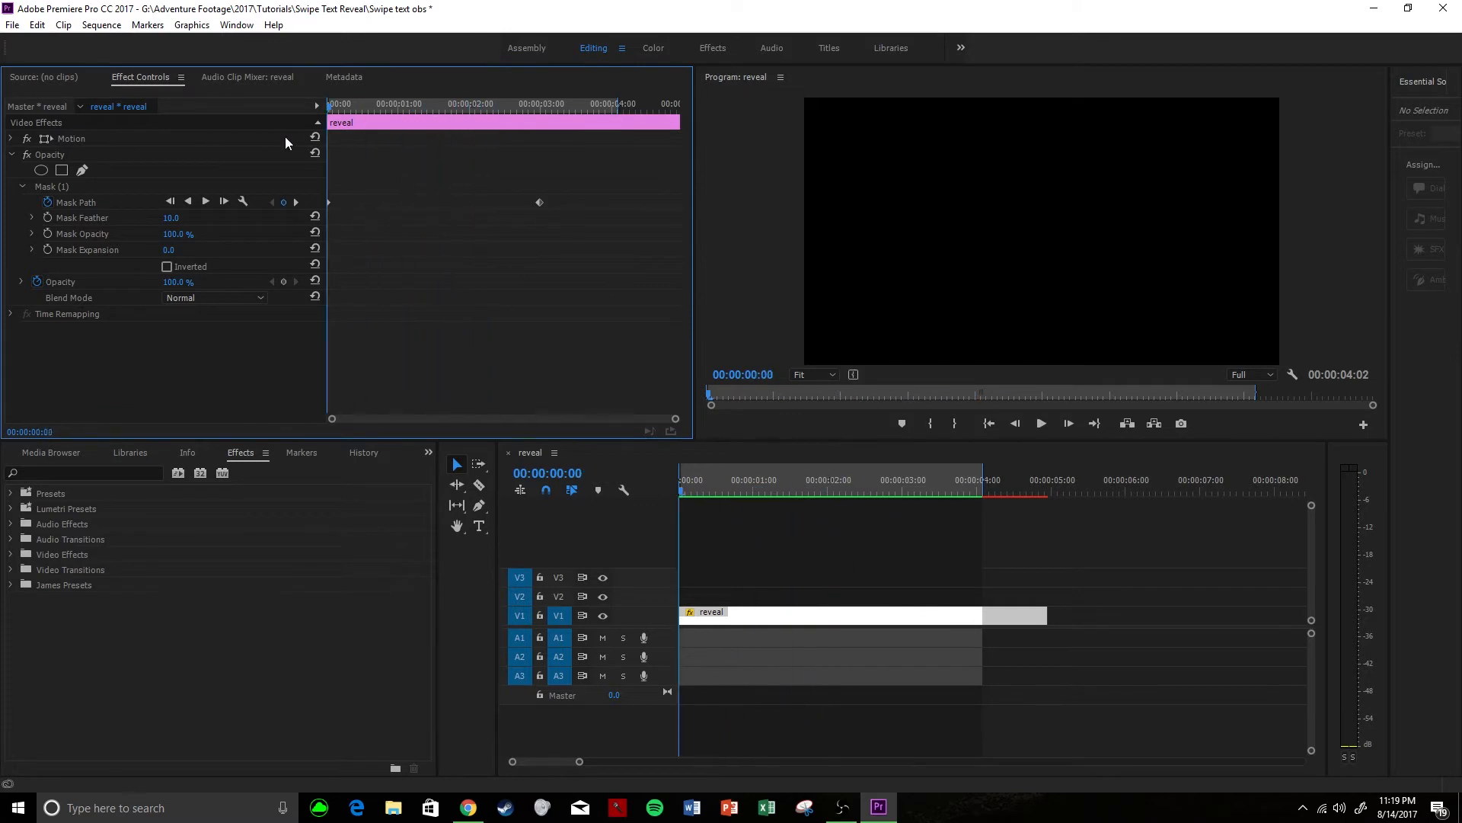
pyautogui.click(399, 104)
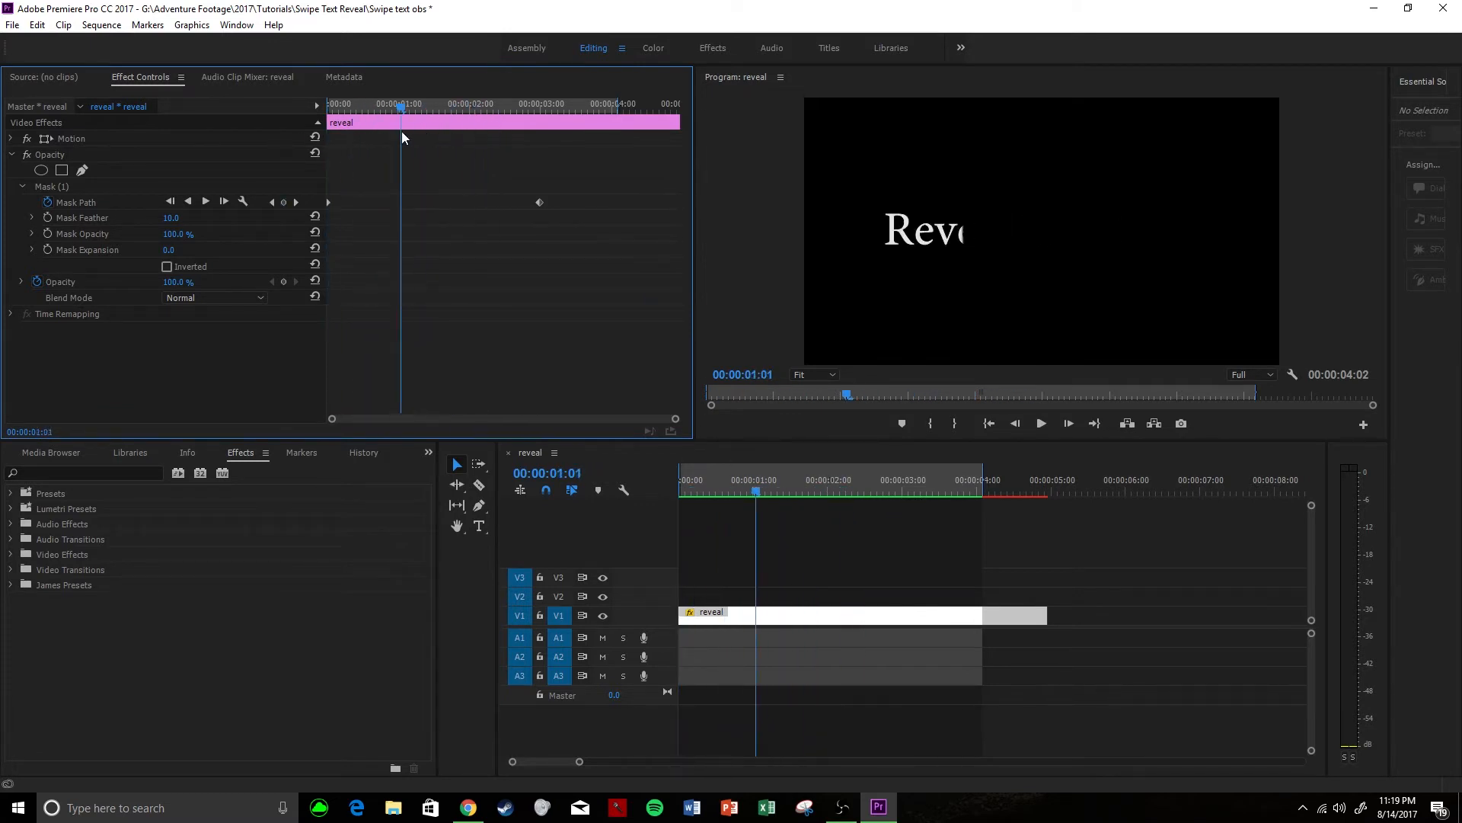
pyautogui.moveTo(190, 233)
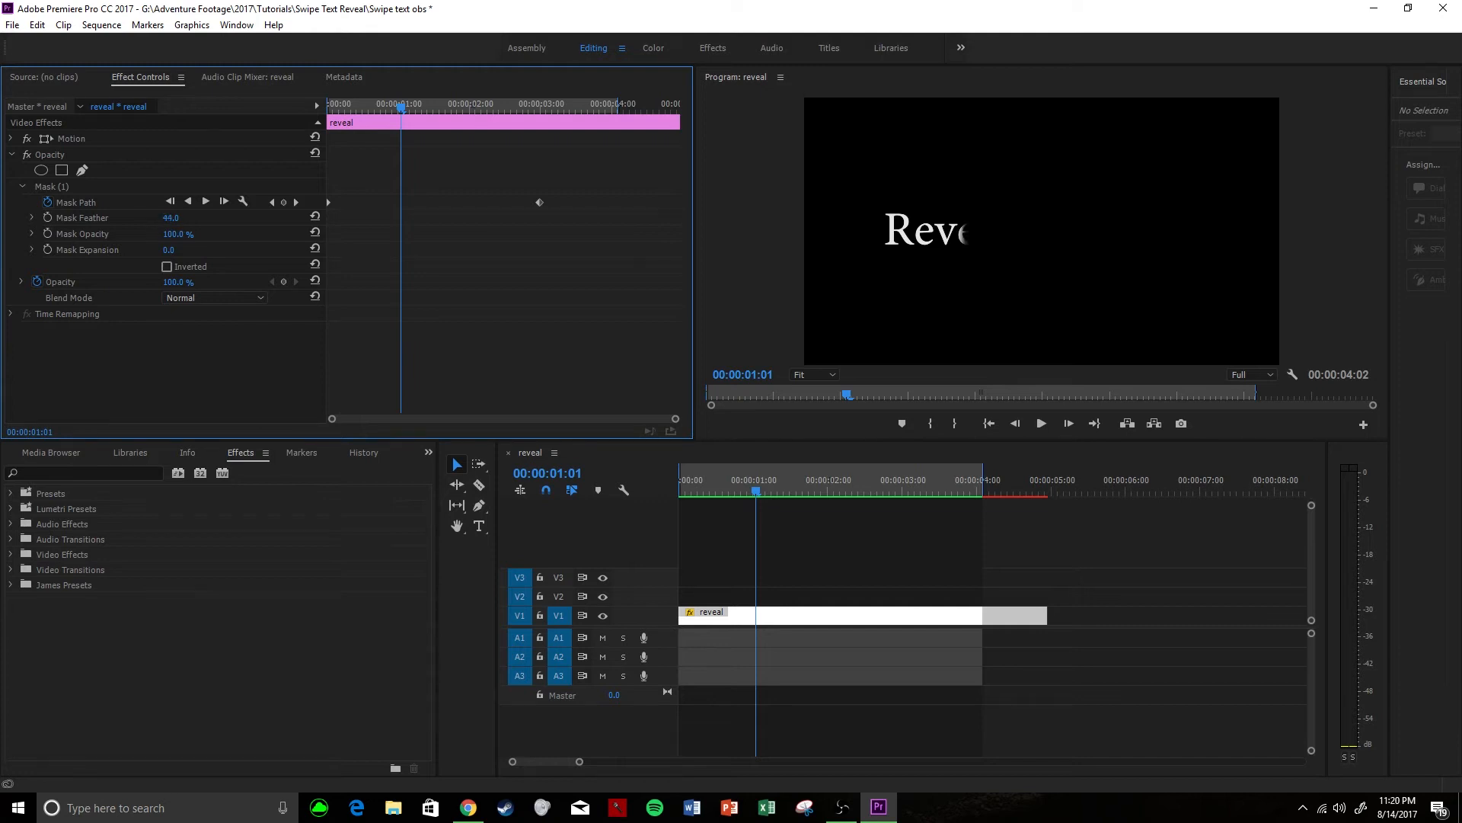
pyautogui.click(171, 217)
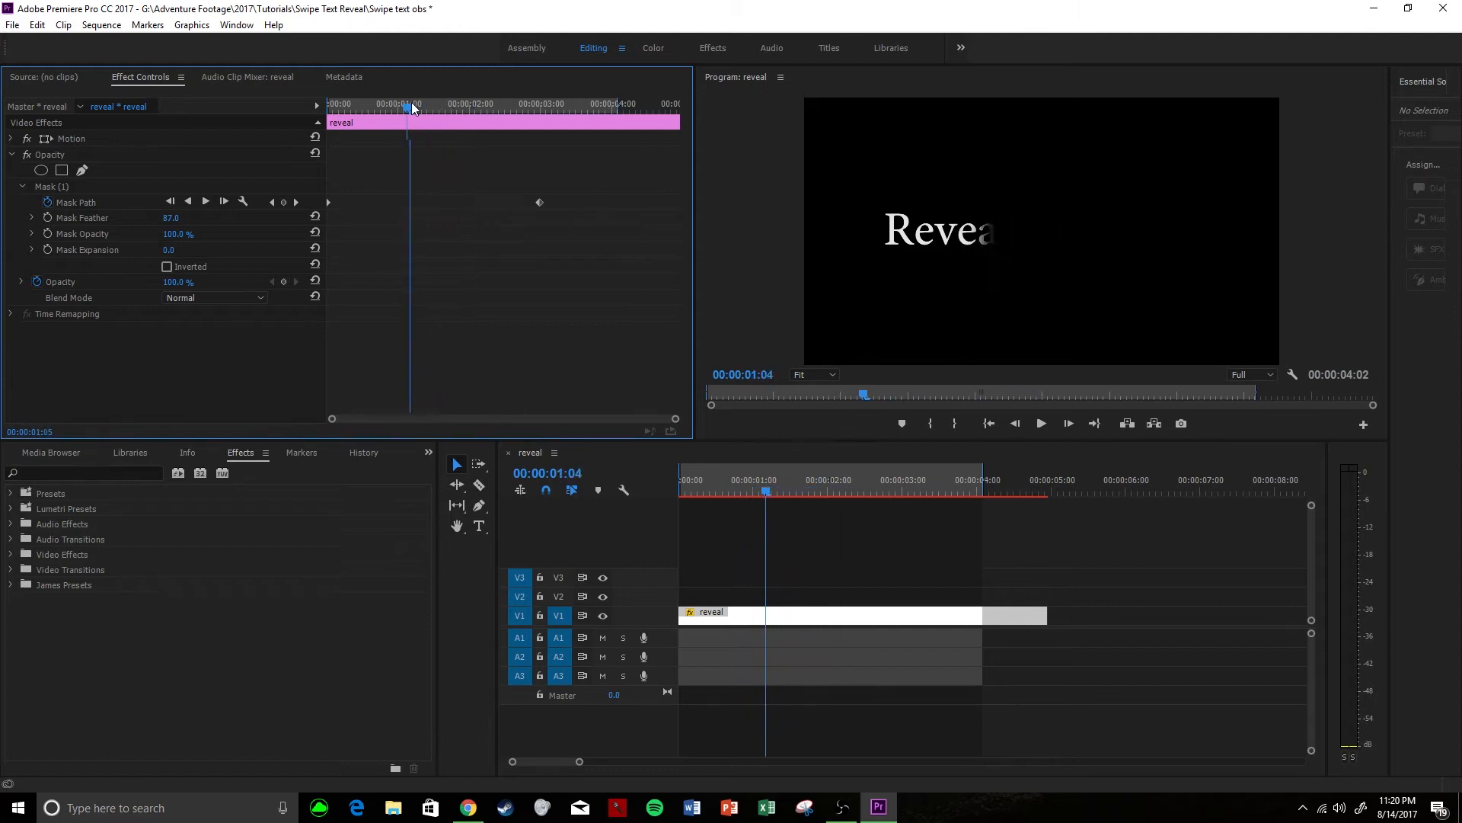
pyautogui.click(399, 103)
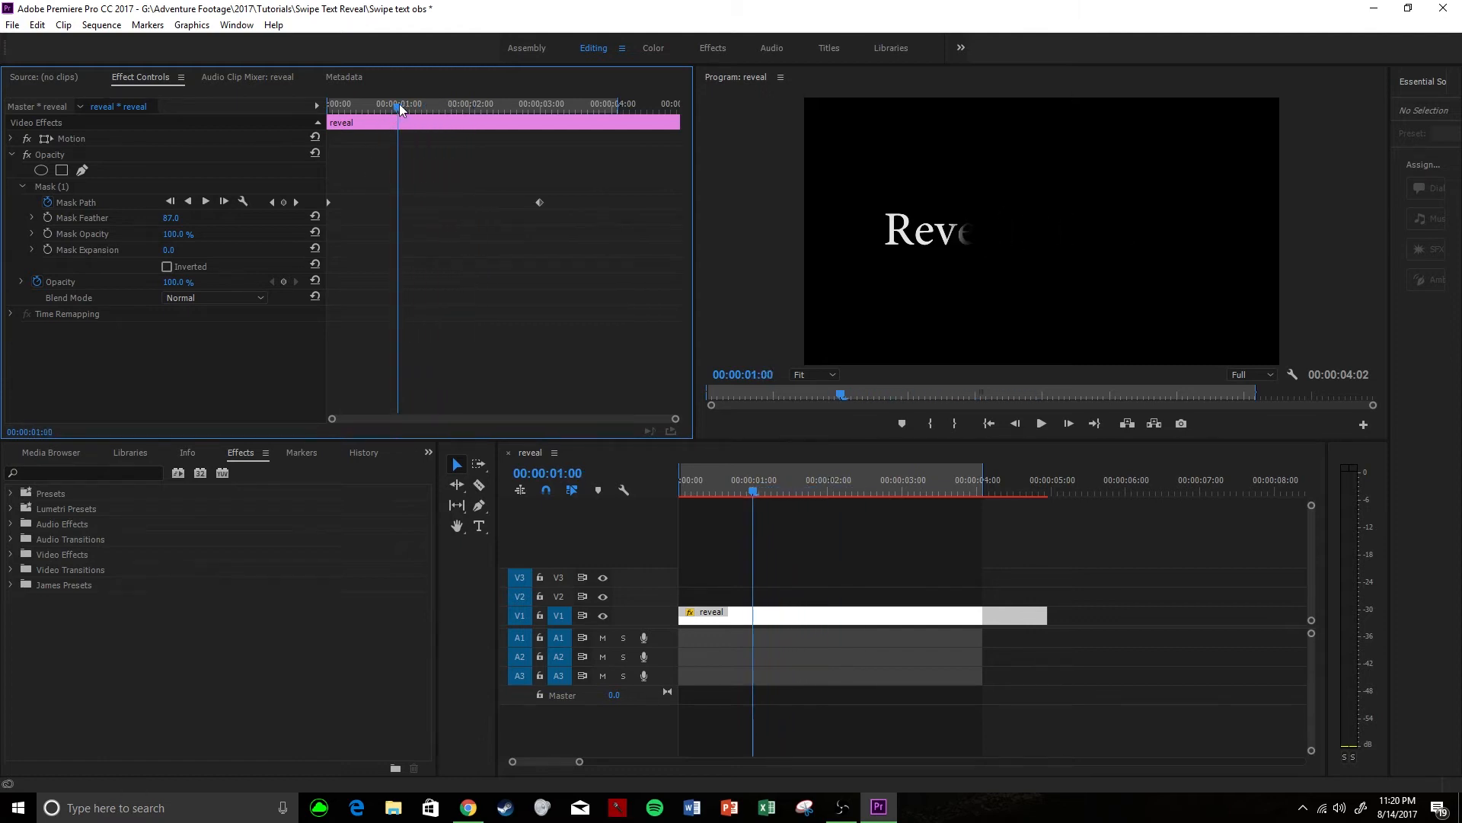
# At about 00:00:02:22, reshape the mask into a slanted quad enclosing the title.
pyautogui.click(187, 201)
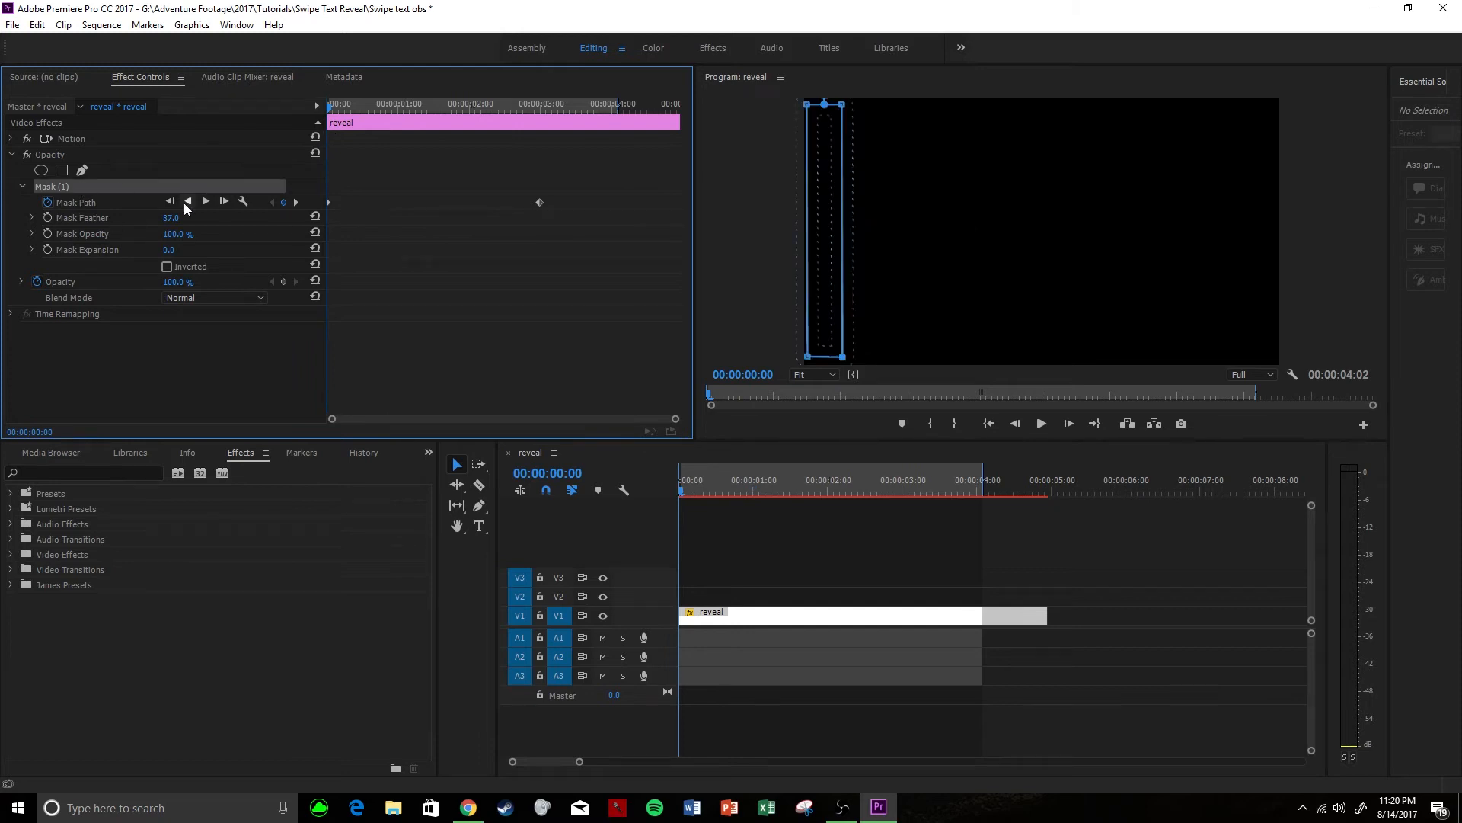
pyautogui.moveTo(844, 364)
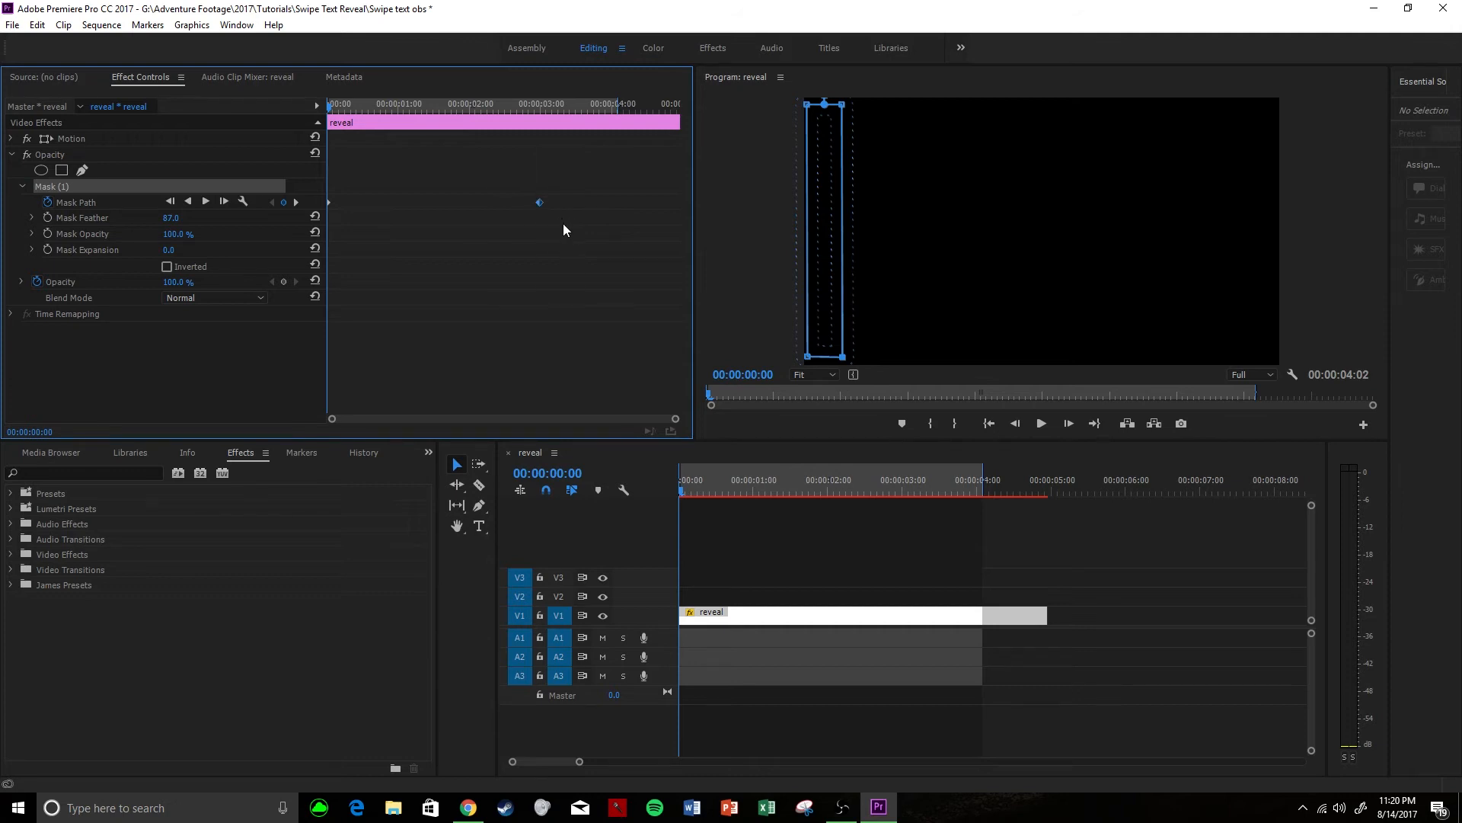
pyautogui.moveTo(806, 133)
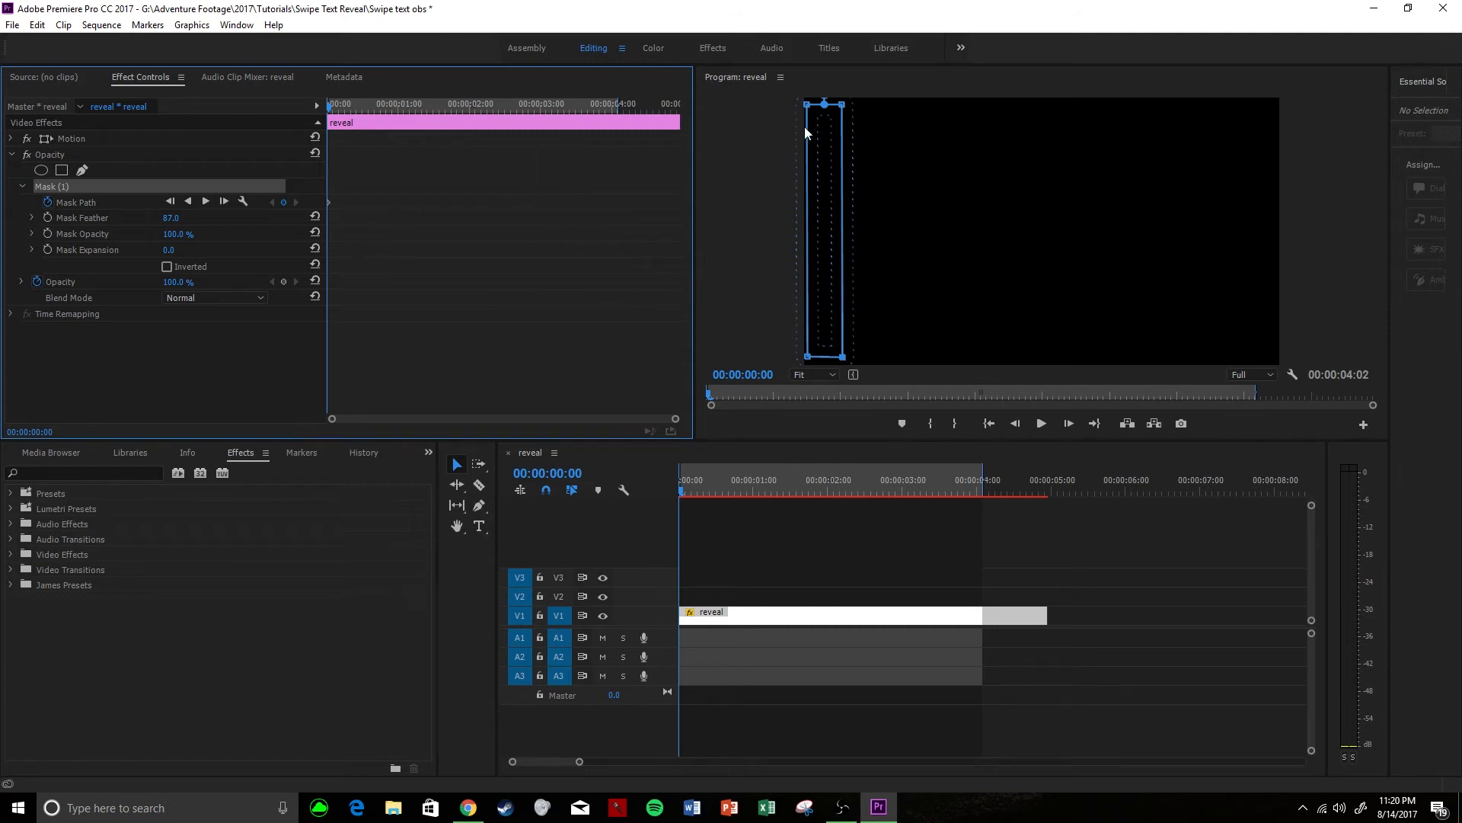
pyautogui.moveTo(849, 357)
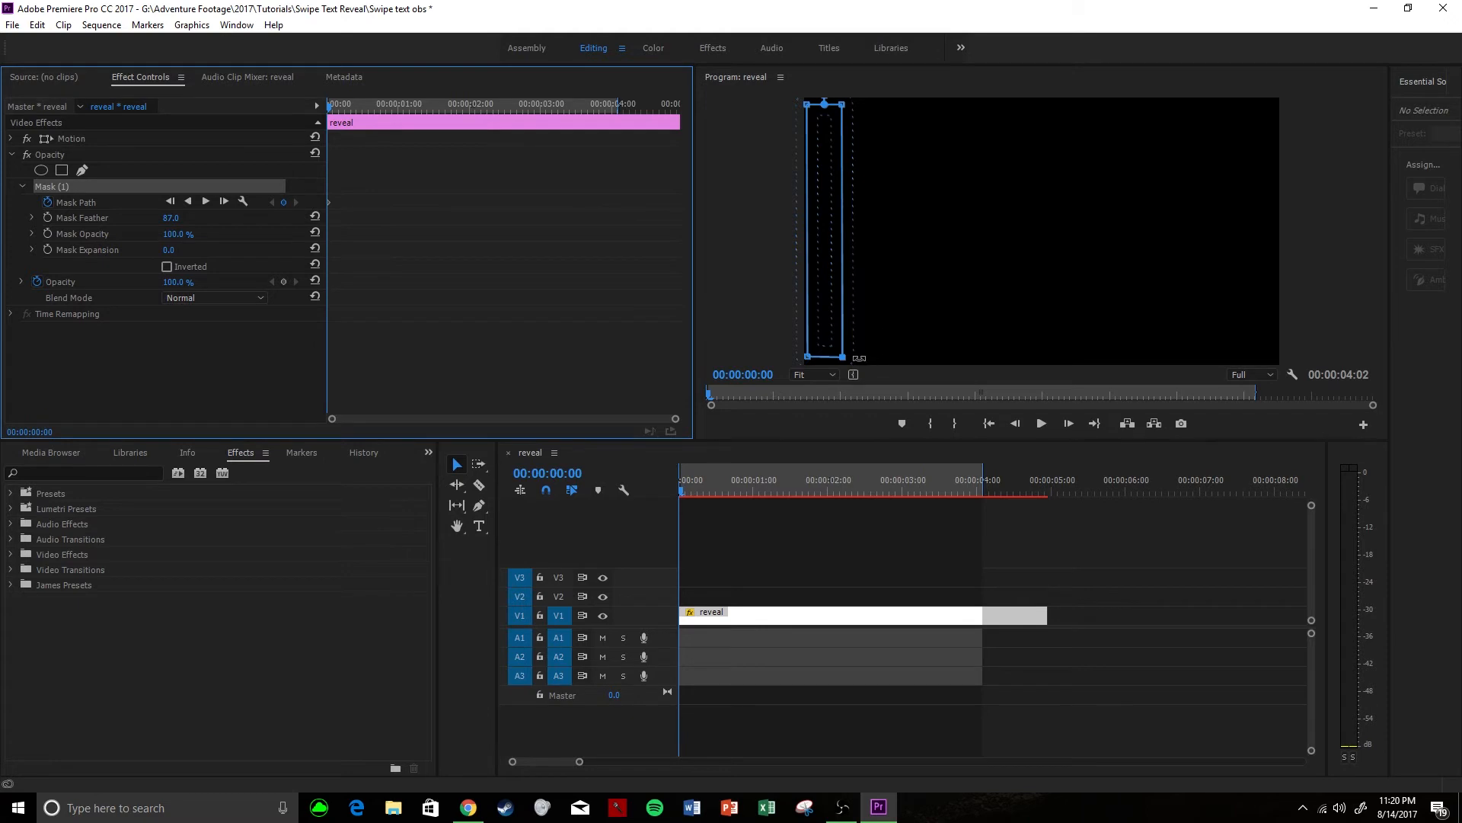
pyautogui.moveTo(720, 170)
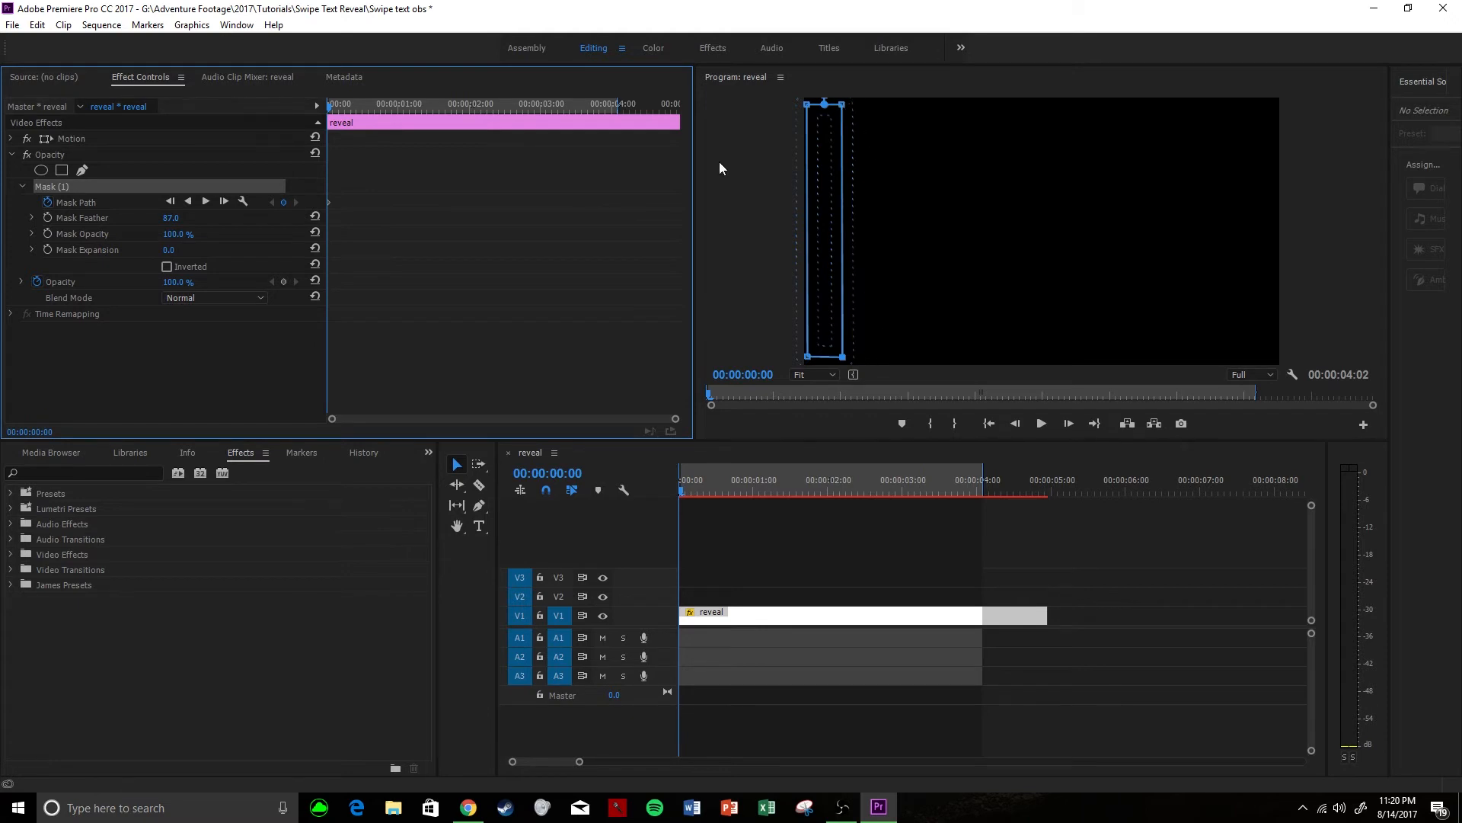
pyautogui.moveTo(336, 112)
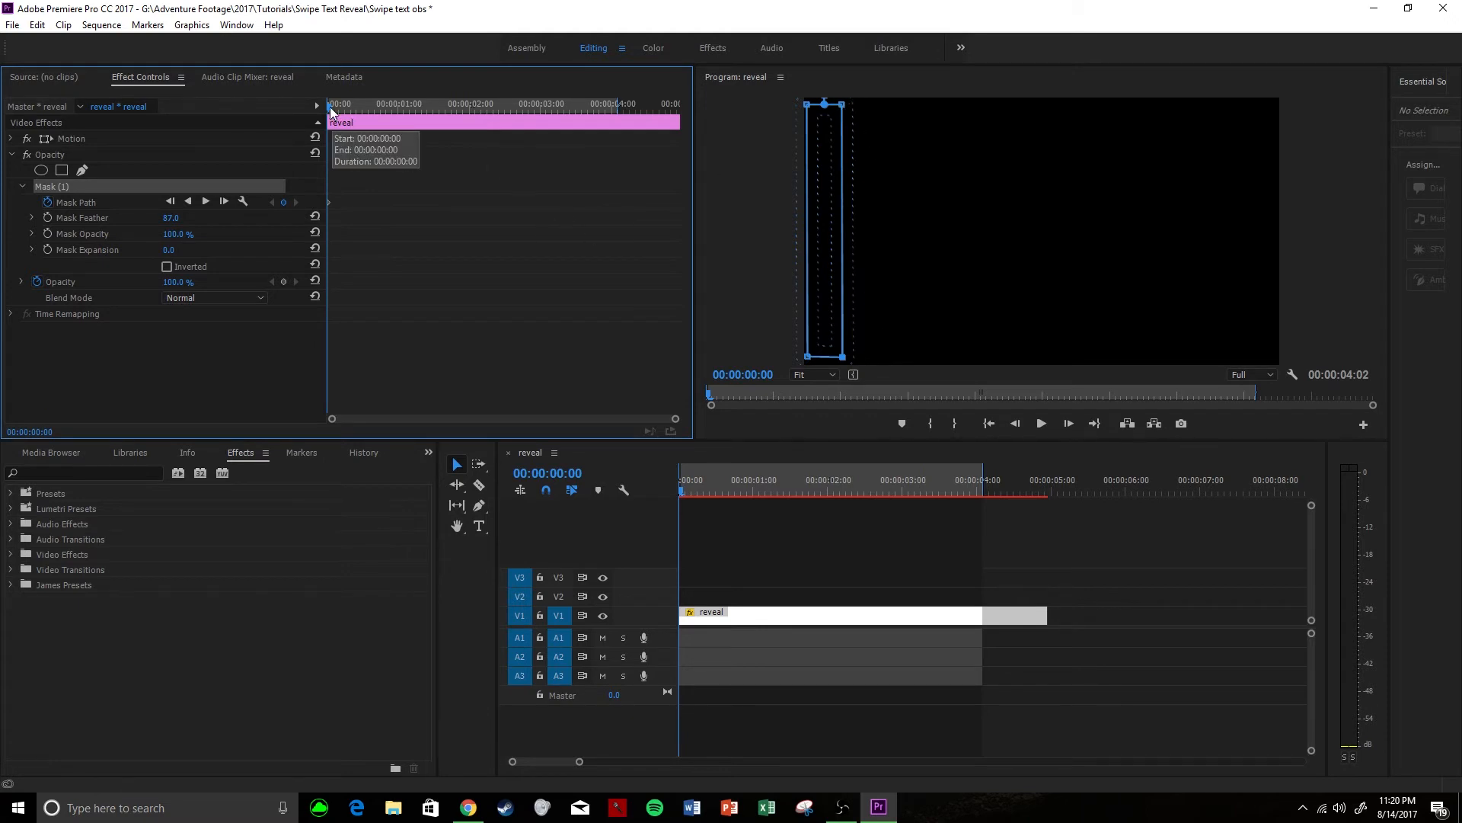
pyautogui.click(480, 104)
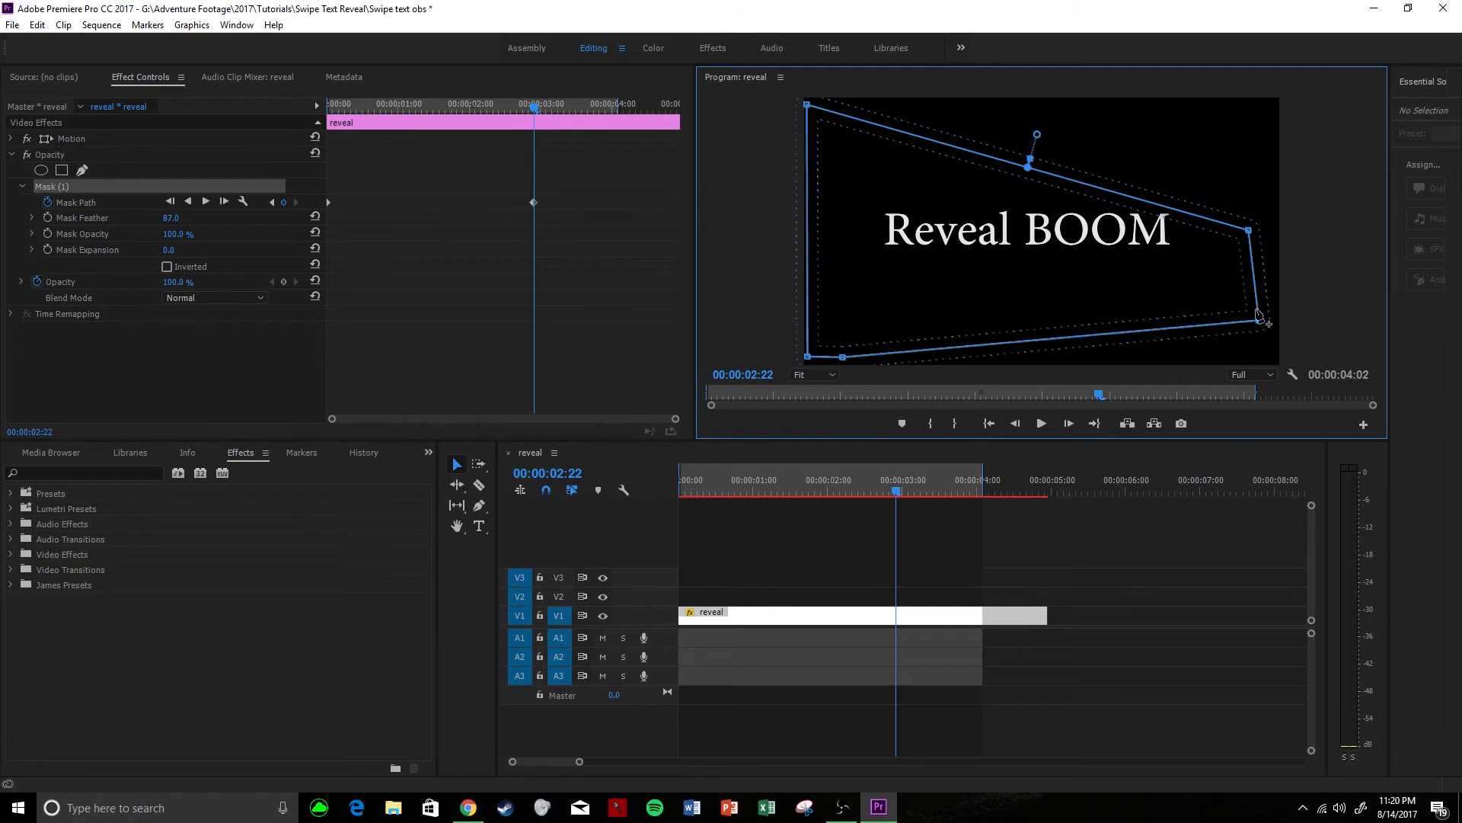
pyautogui.click(695, 491)
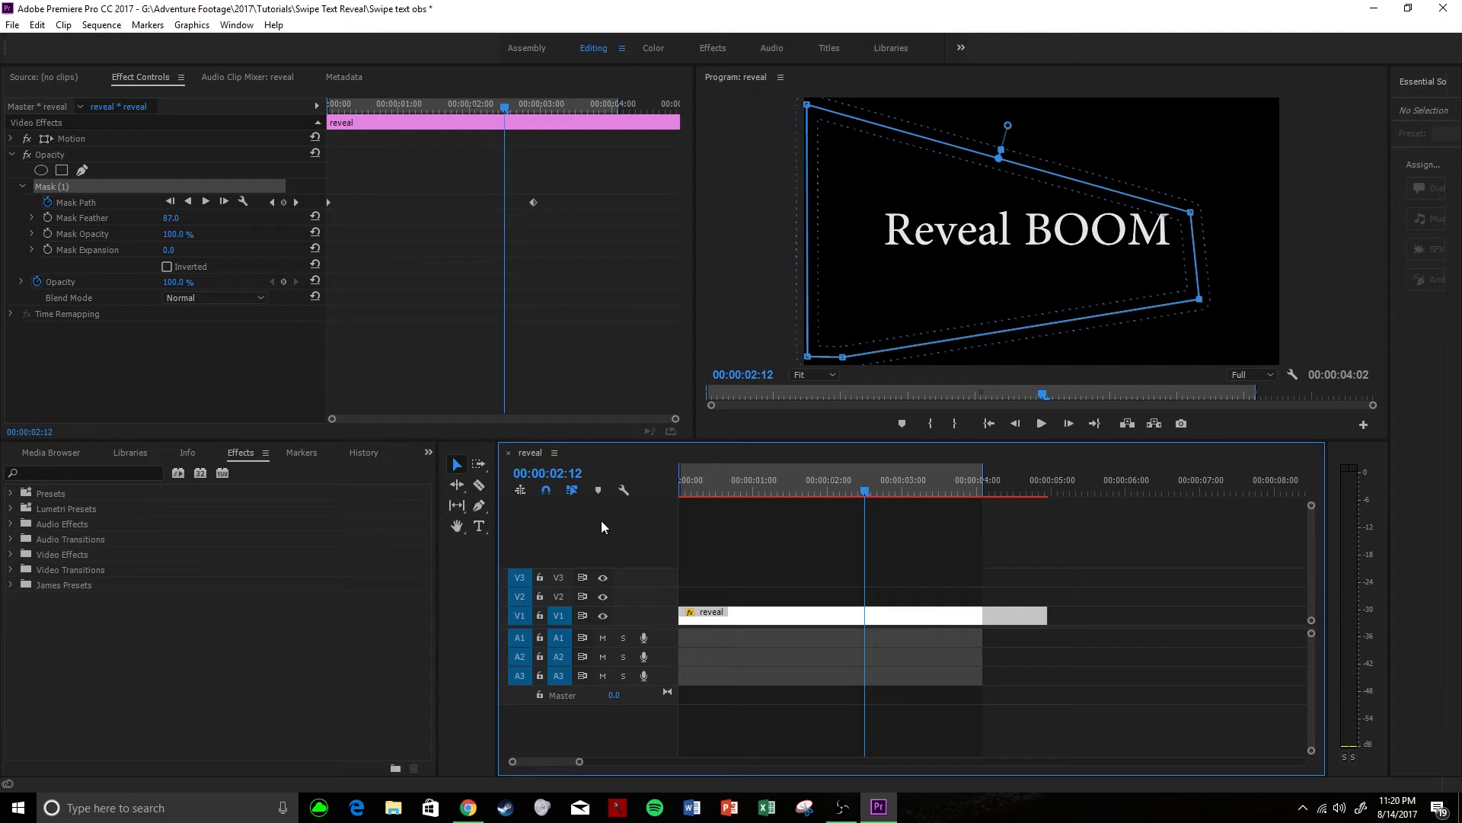
pyautogui.moveTo(851, 346)
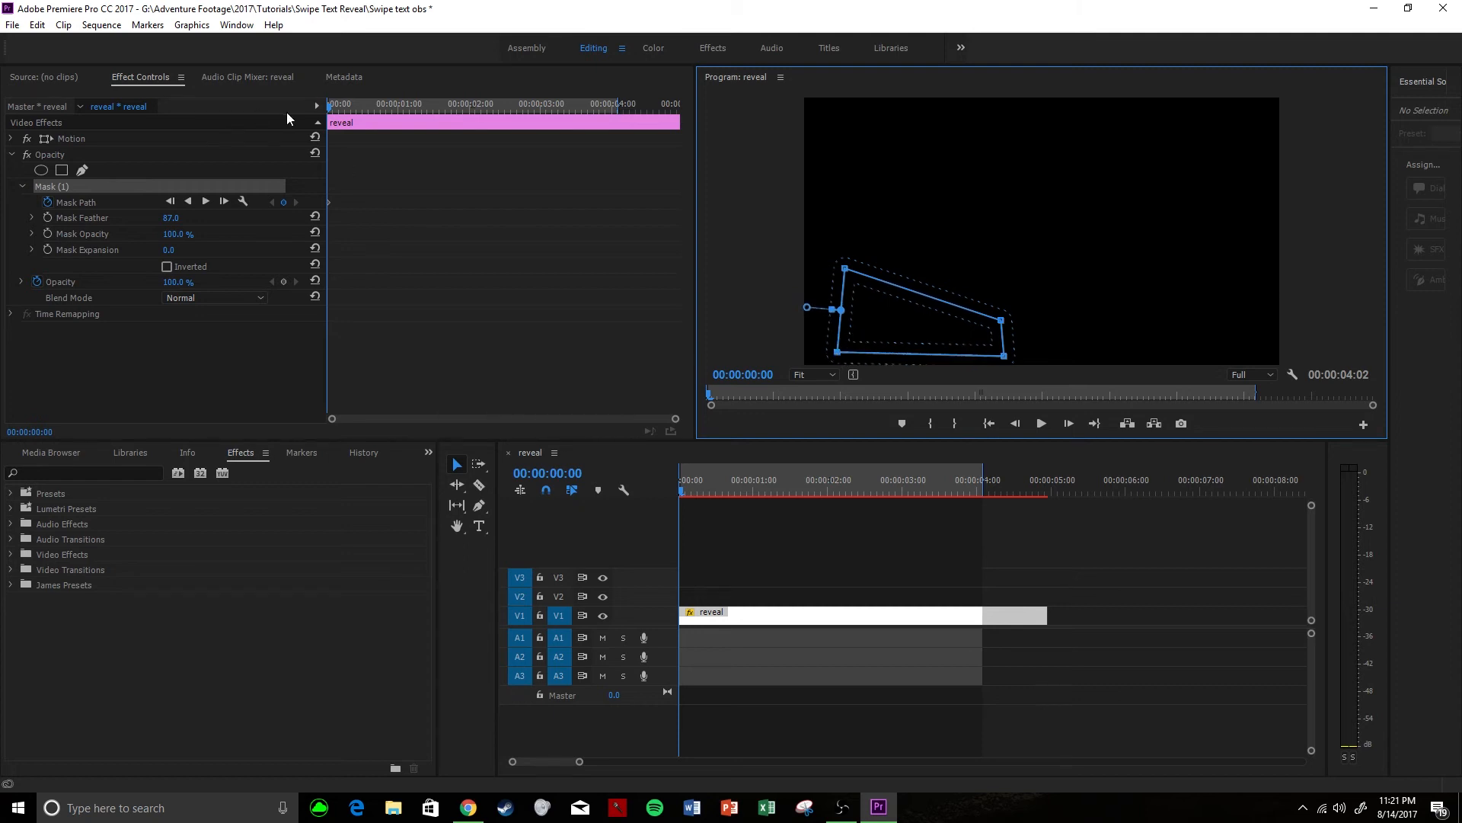
# At 00:00:03:01, enlarge the mask into a wide polygon fully enclosing Reveal BOOM.
pyautogui.click(438, 111)
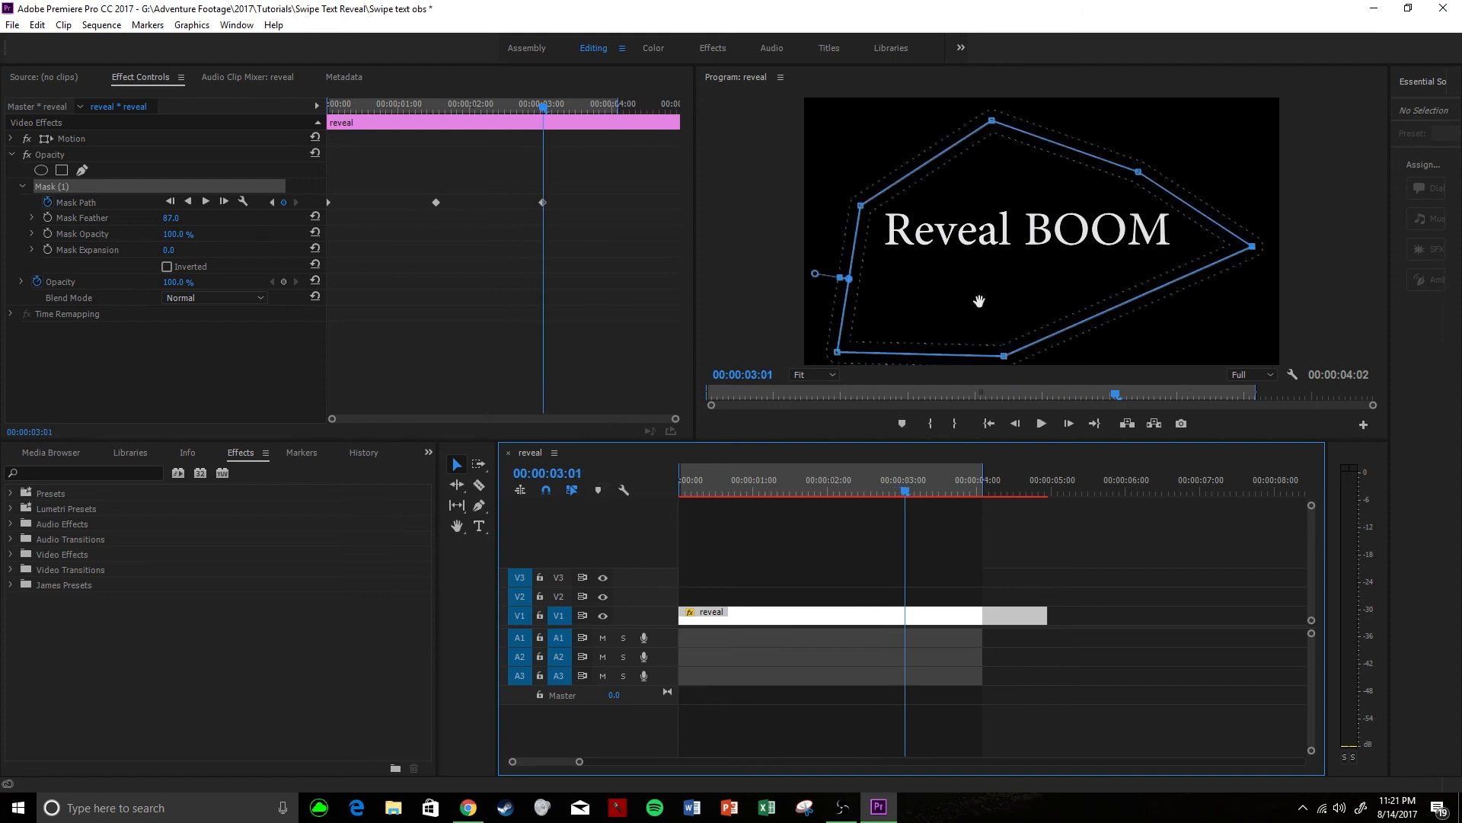
pyautogui.moveTo(954, 408)
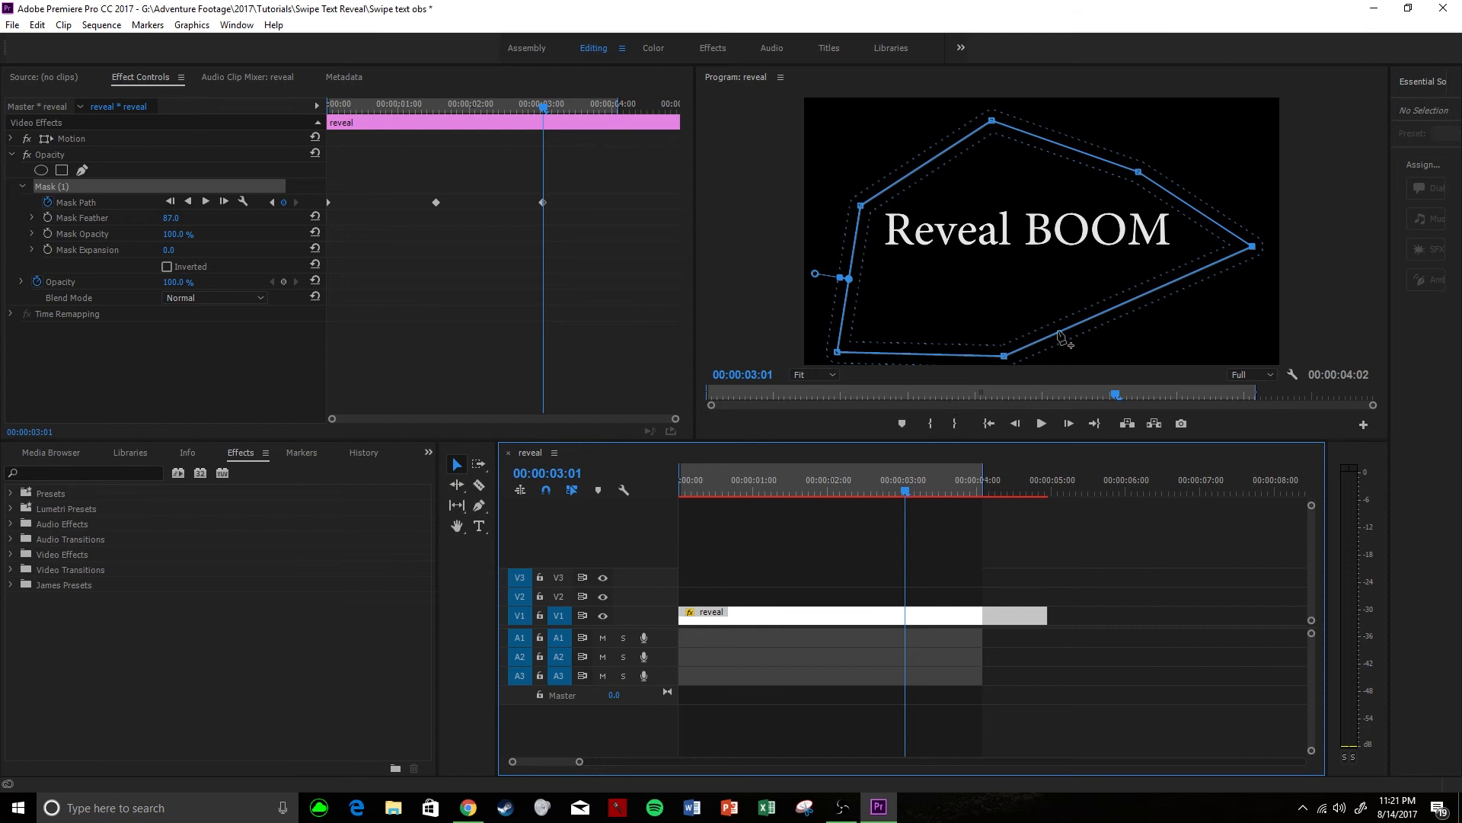
pyautogui.moveTo(1055, 254)
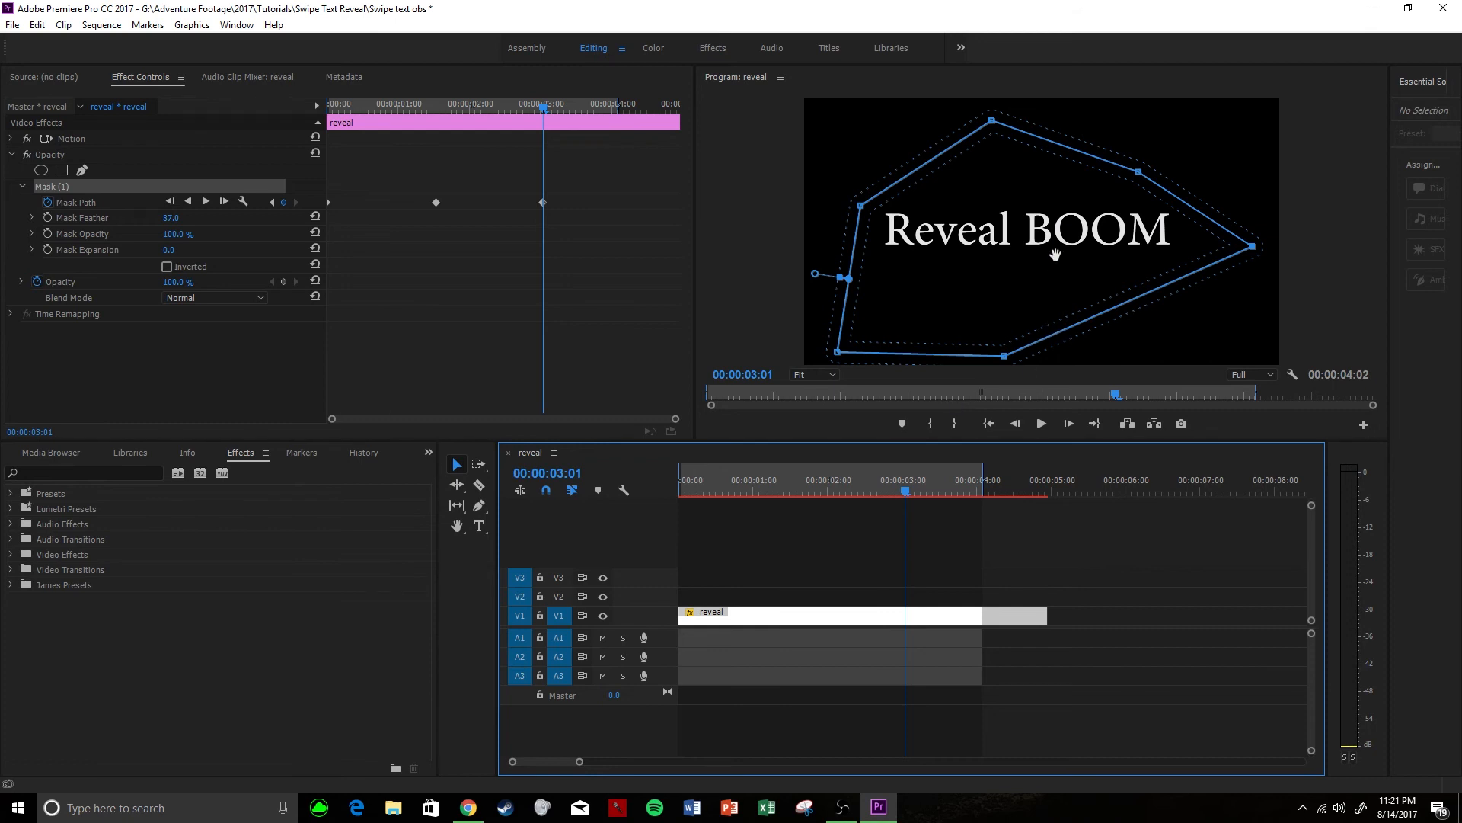
pyautogui.moveTo(1014, 231)
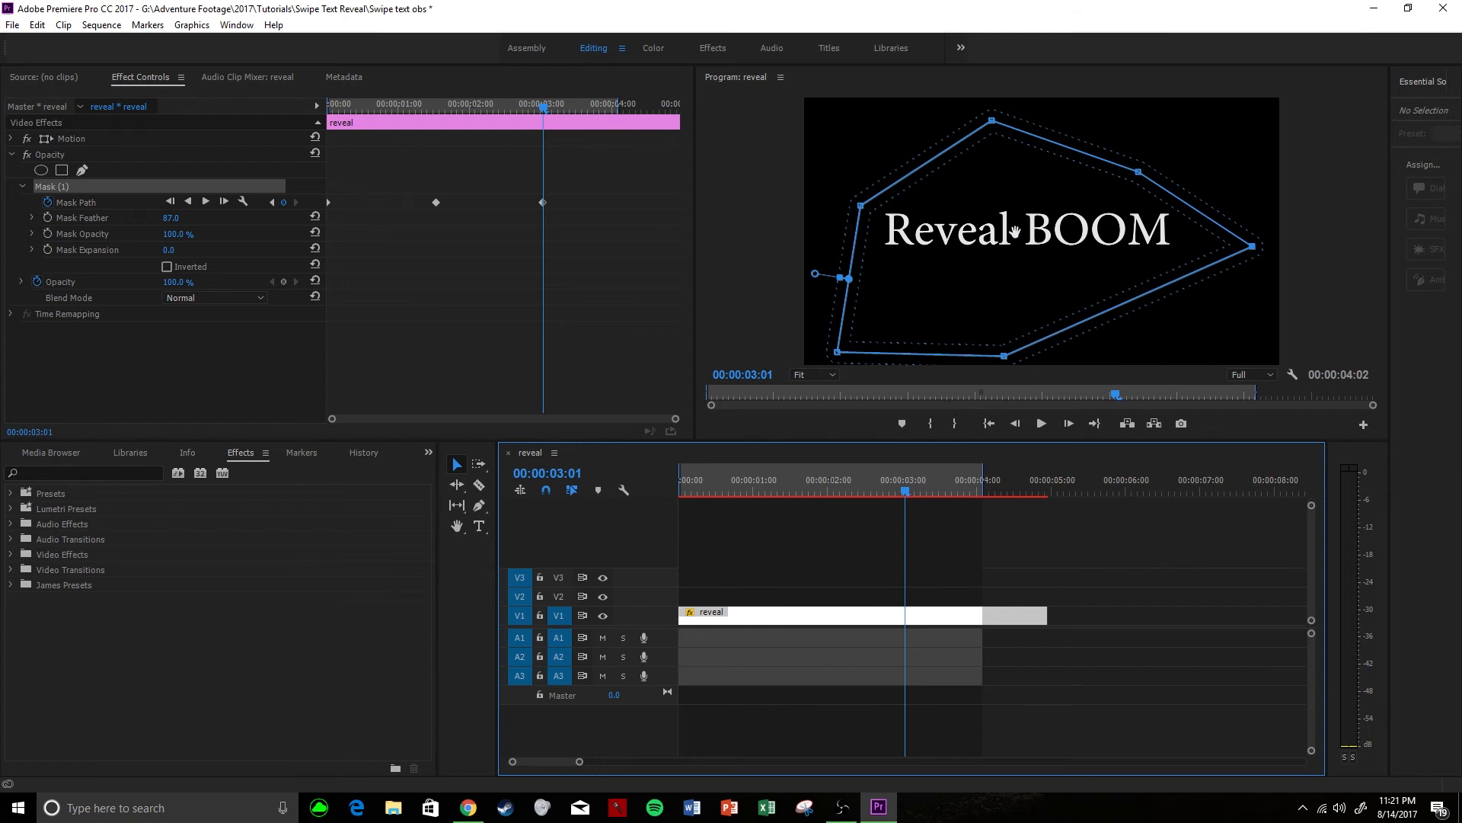
pyautogui.moveTo(1030, 201)
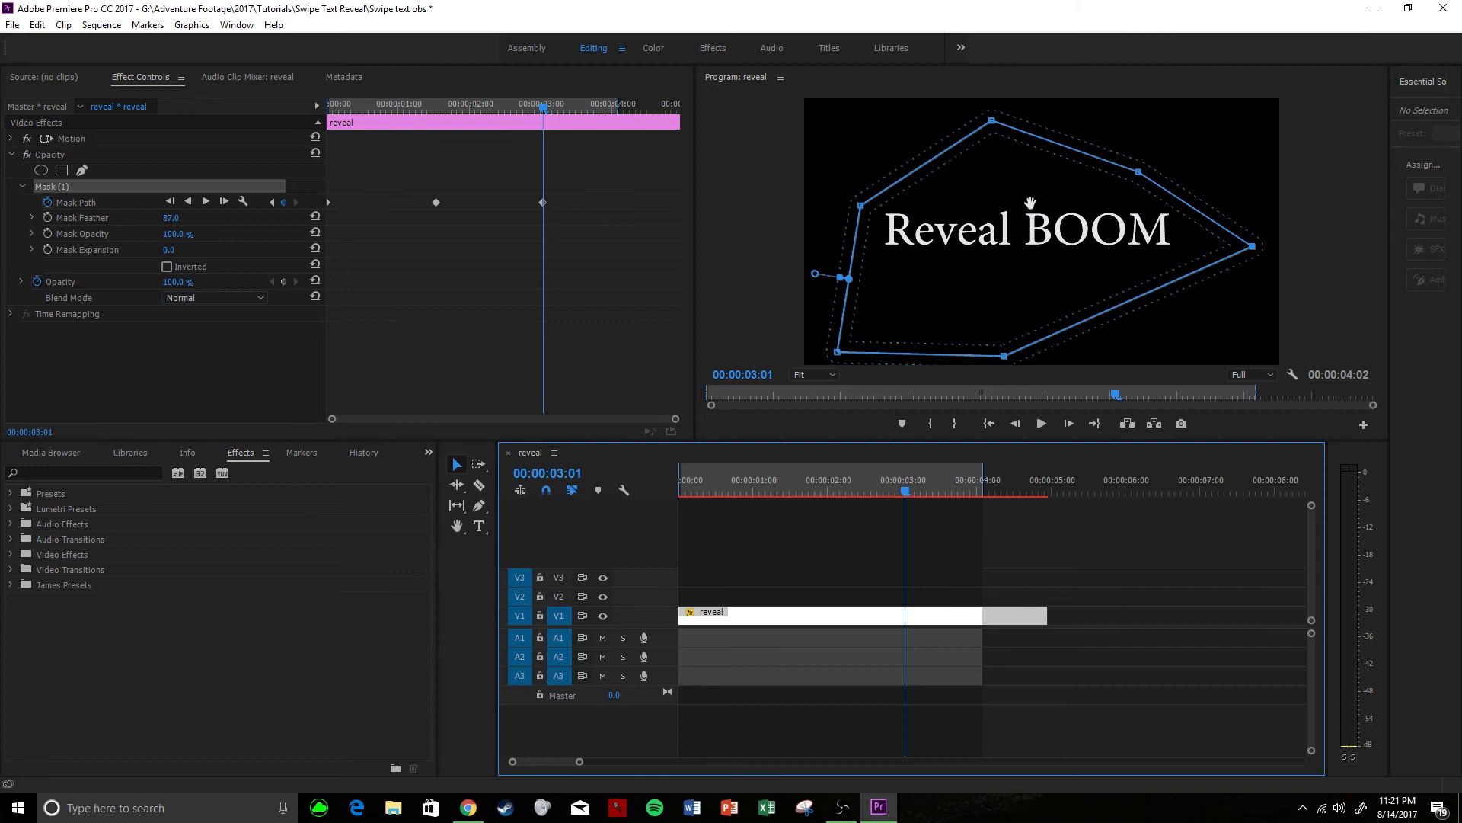
pyautogui.moveTo(1059, 222)
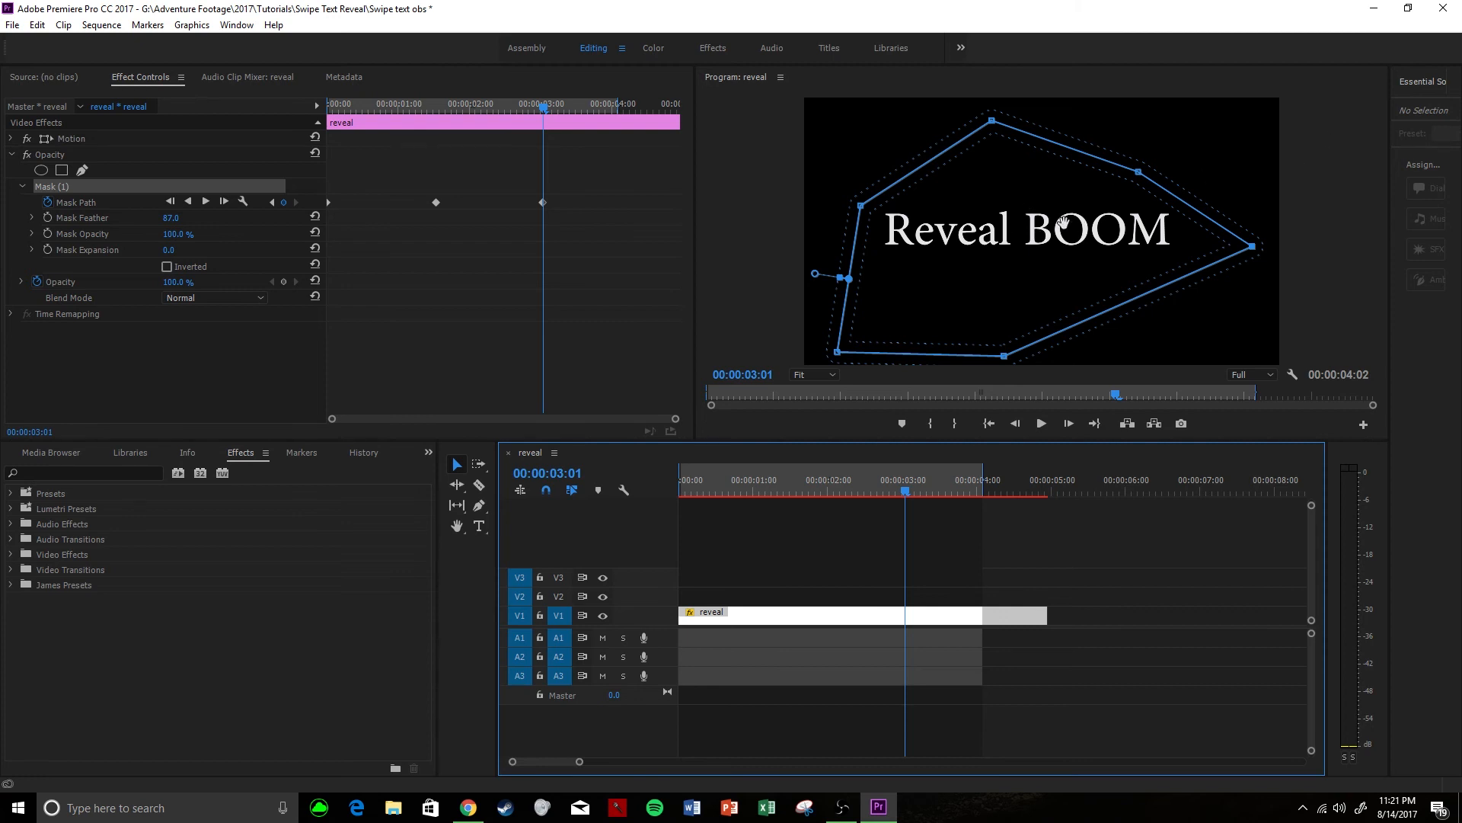
pyautogui.moveTo(739, 236)
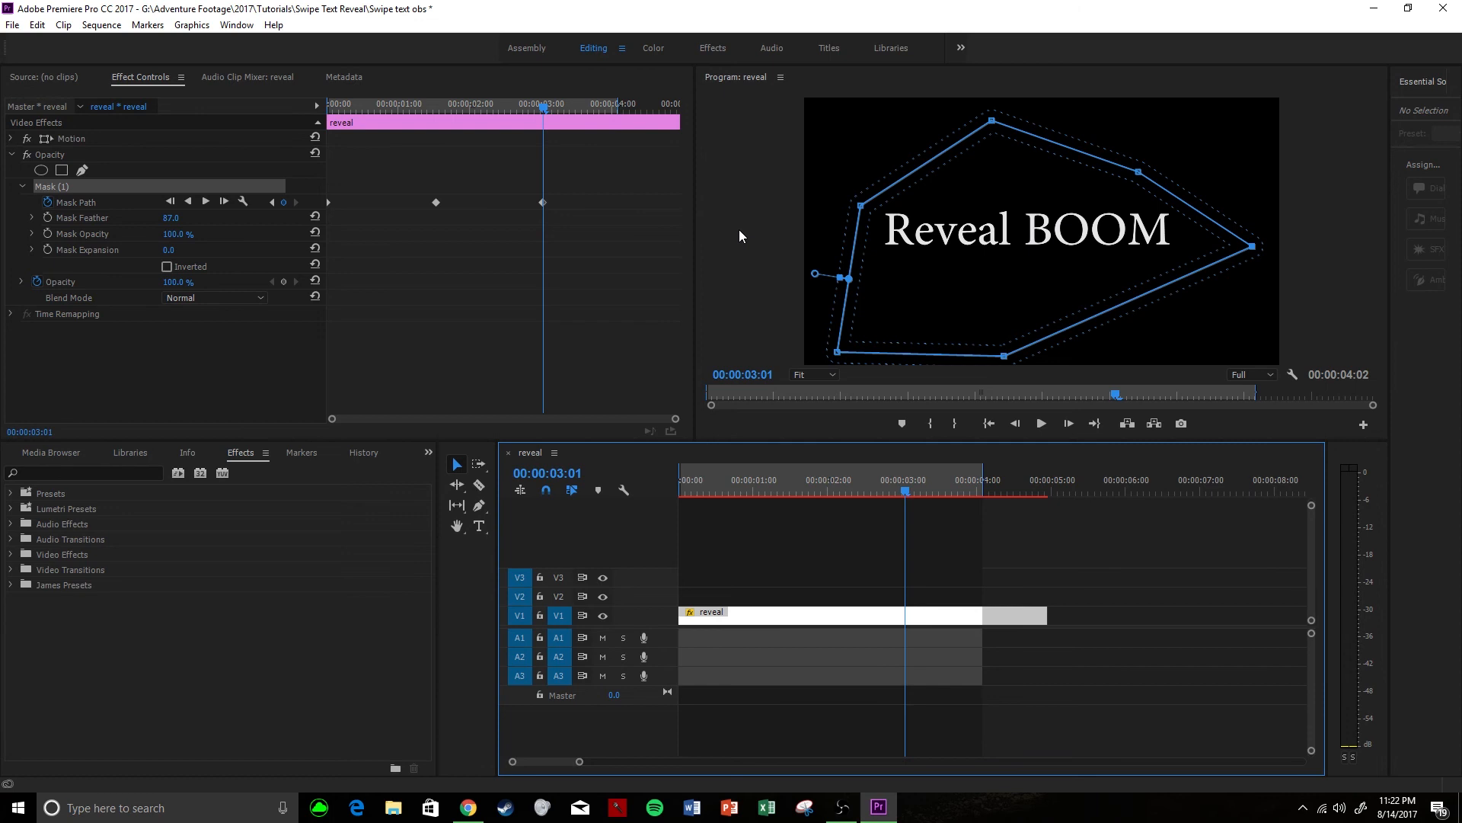
pyautogui.moveTo(761, 252)
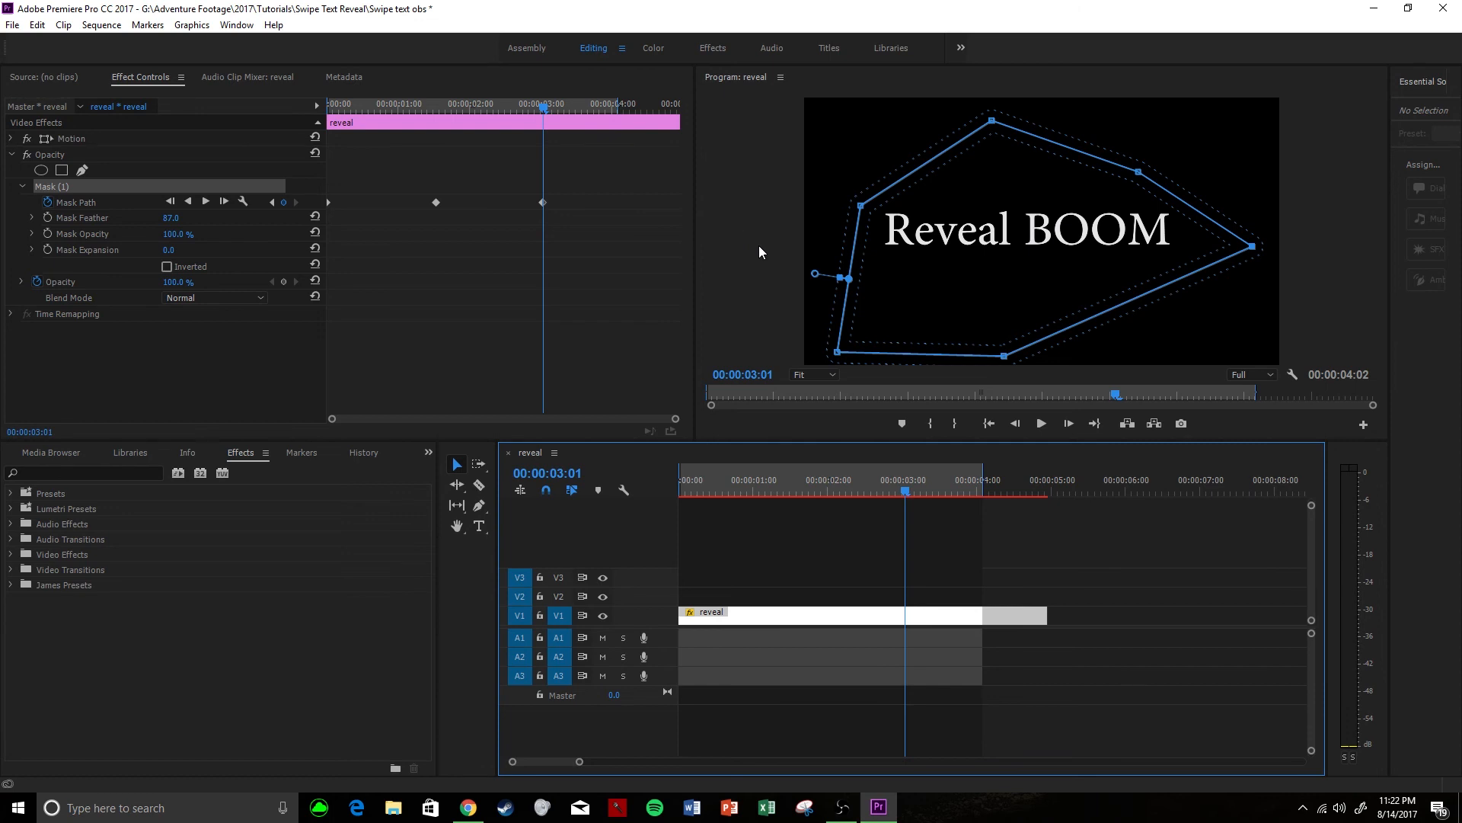
pyautogui.moveTo(814, 238)
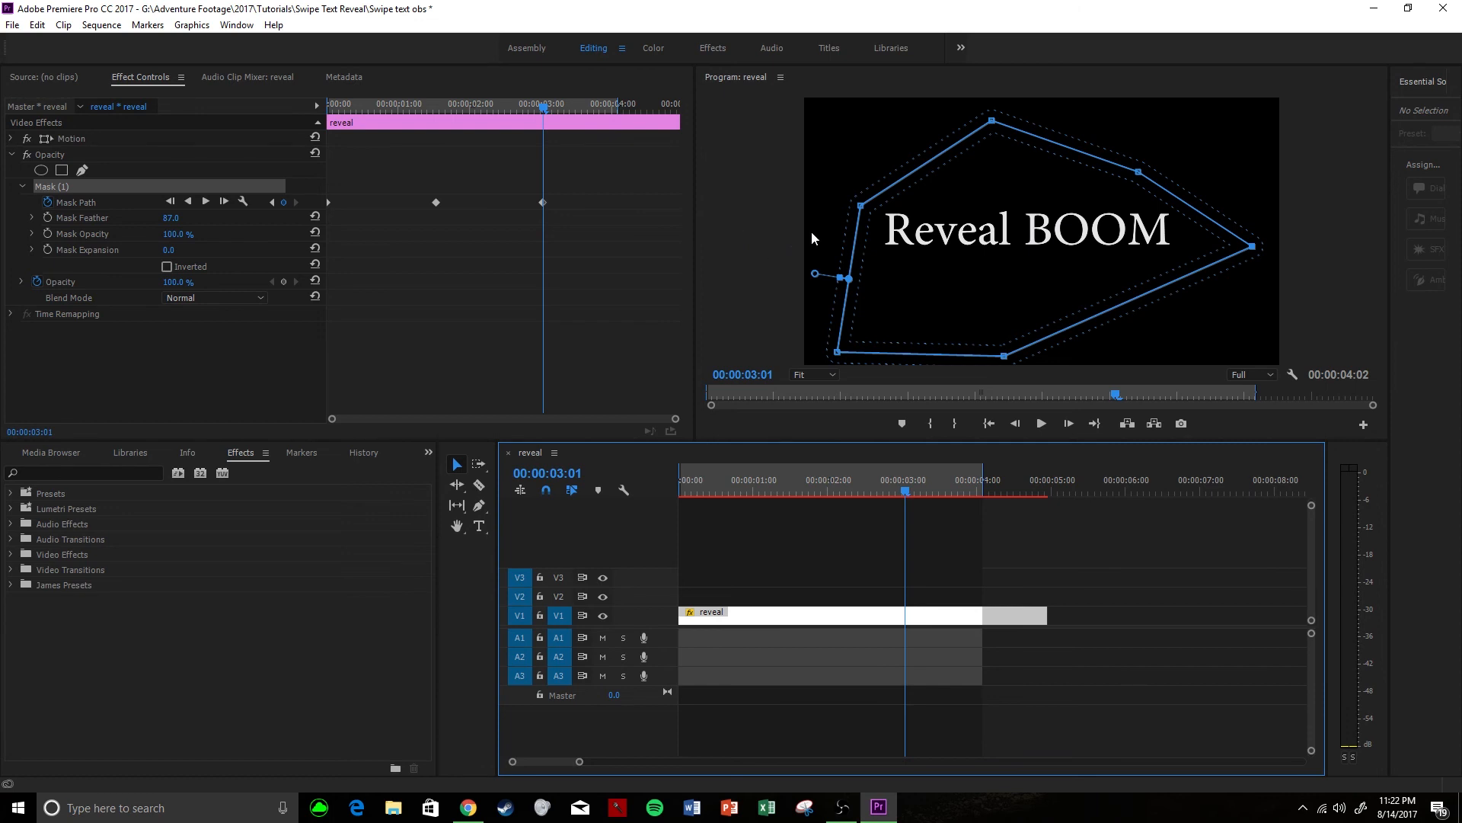